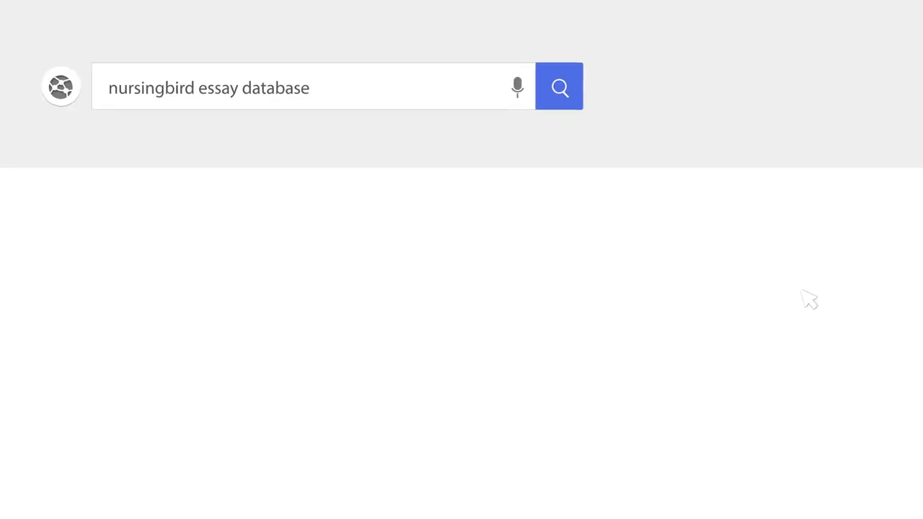
Step: Run the web search for the nursingbird essay database
{"action": "left_click", "coordinate": [560, 86]}
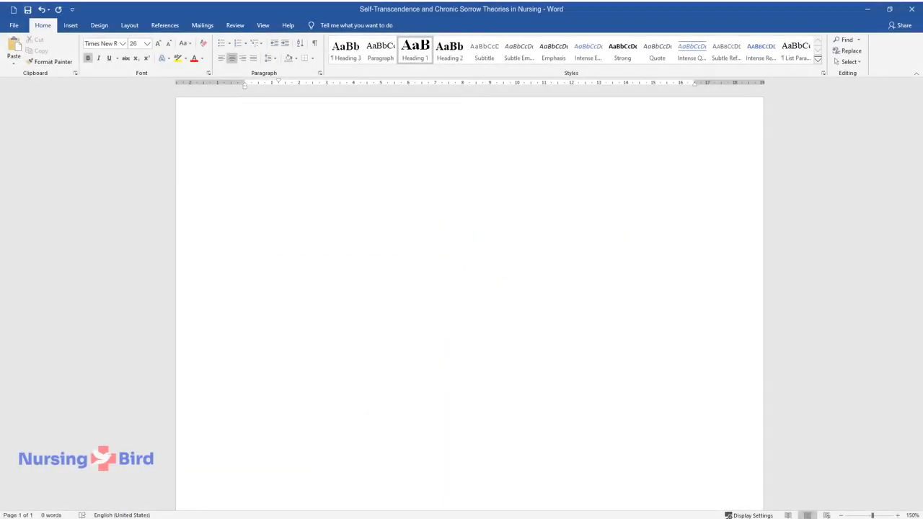
Step: Type the title 'Self-Transcendence and Chronic Sorrow Theories in Nursing' and start the 'Theories and AACN Essentials I' heading
{"action": "type", "text": "Self-Transcendence and Chronic Sorrow Theor"}
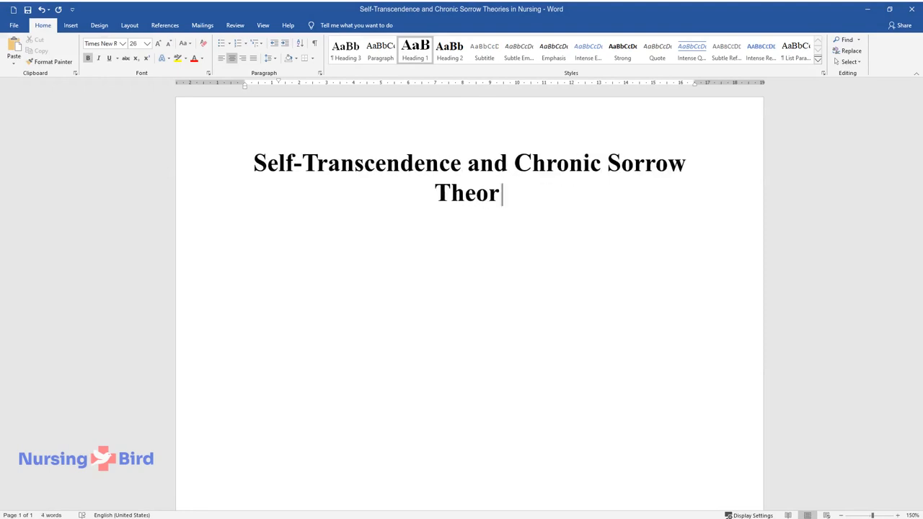
{"action": "type", "text": "es in Nursing"}
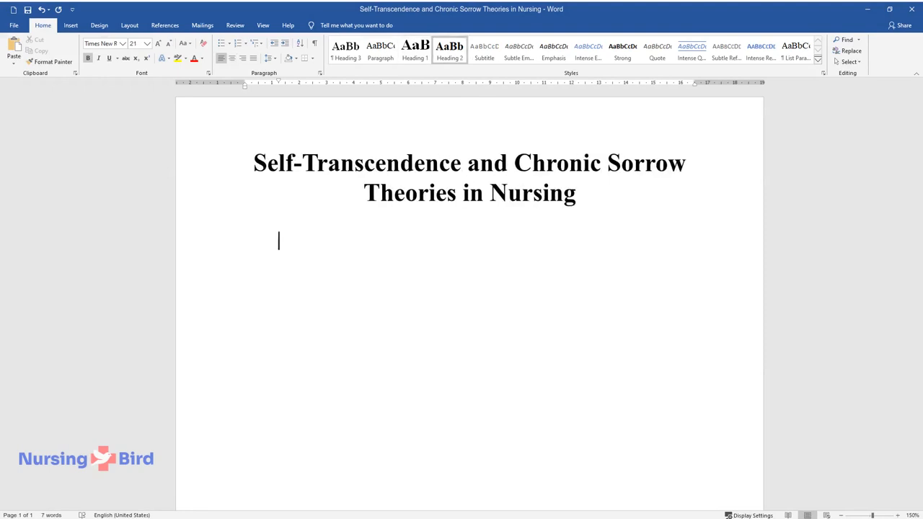
{"action": "type", "text": "Theories and AACN Essentials I"}
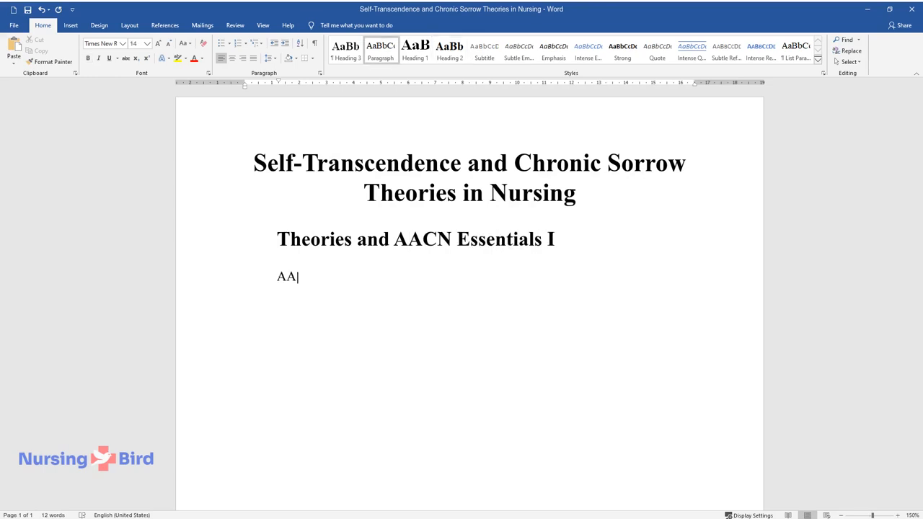
Step: Write how AACN Essentials I guides APNs and is reflected in the Self-Transcendence and Chronic Sorrow theories
{"action": "type", "text": "CN Essentials I guides advanced"}
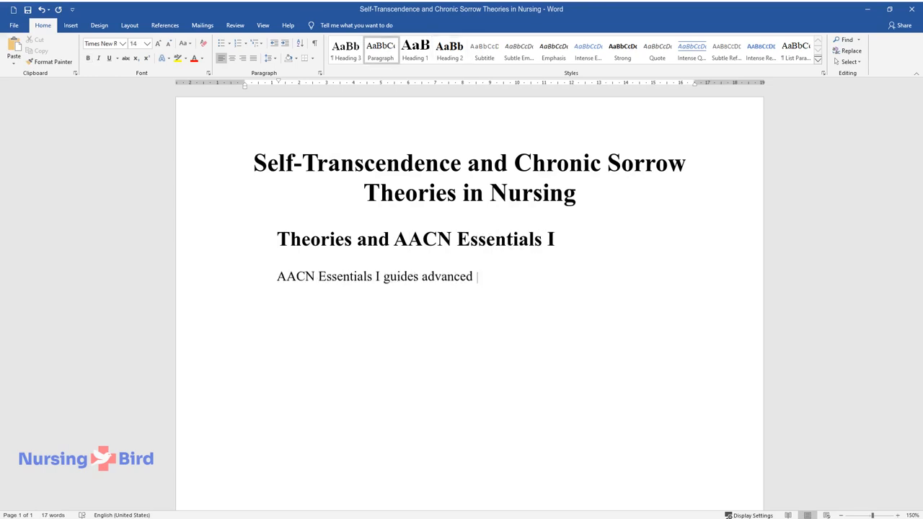
{"action": "type", "text": "practice nurses (APNs) to use sci"}
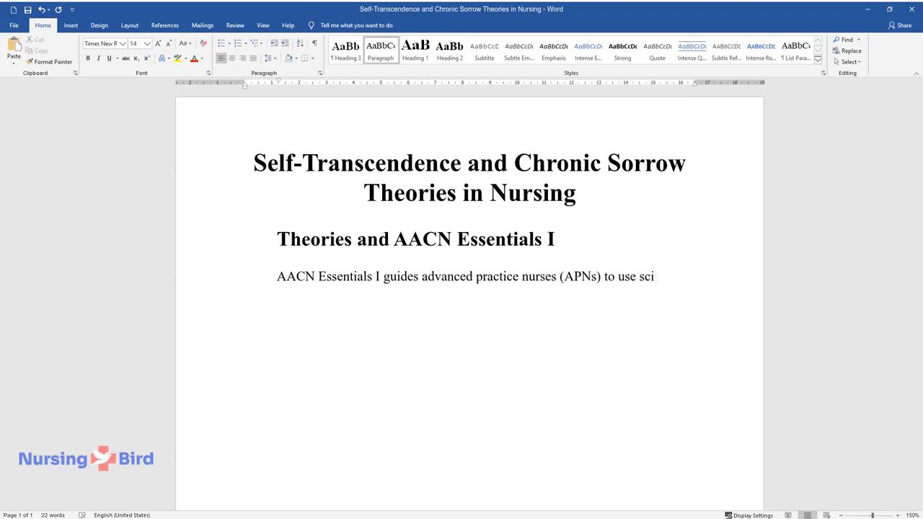
{"action": "type", "text": "entific findings from different f"}
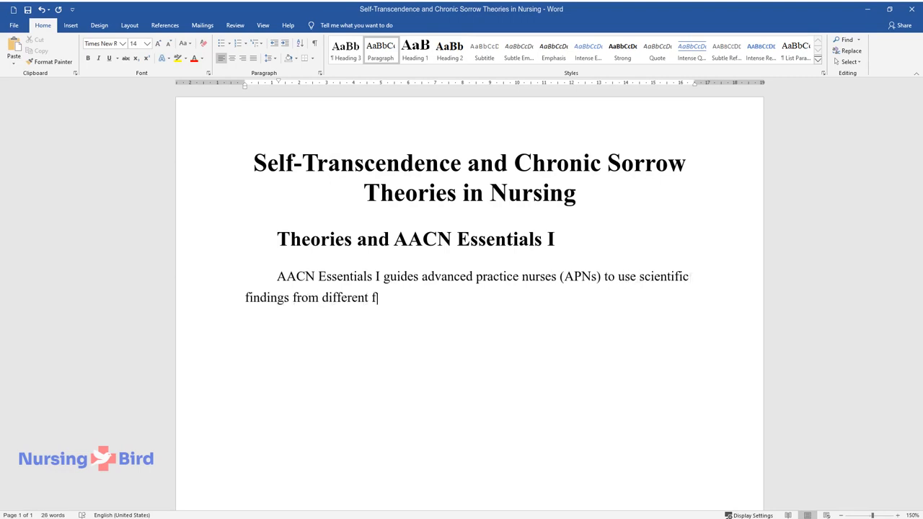
{"action": "type", "text": "ields to improve the quality of c"}
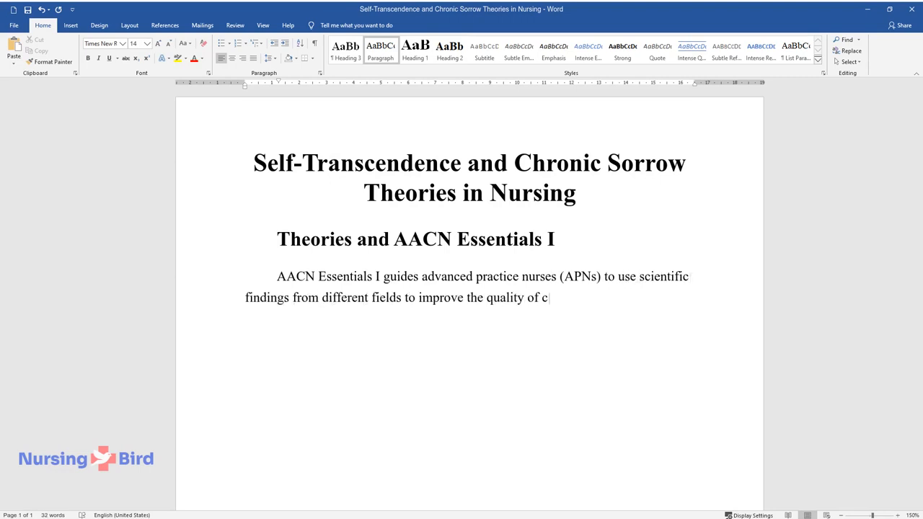
{"action": "type", "text": "are in different healthcare setti"}
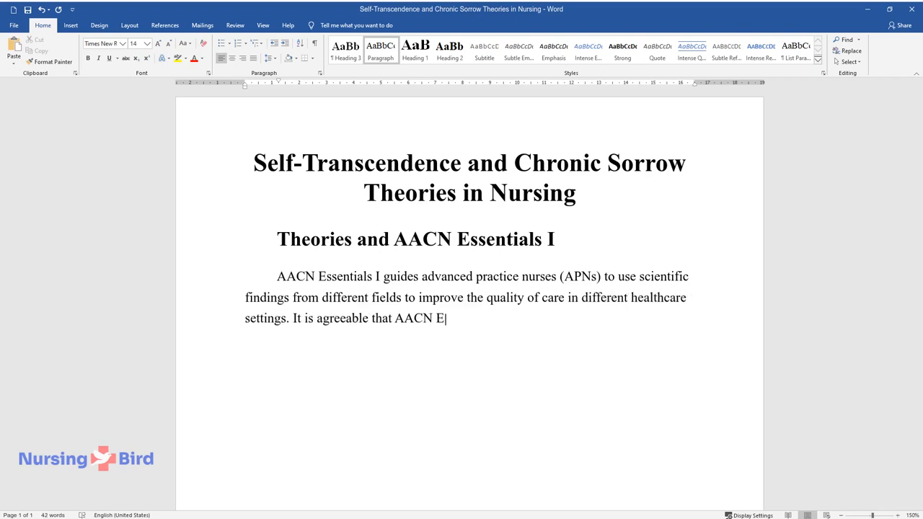
{"action": "type", "text": "ssentials I is reflected clearly in Pamela"}
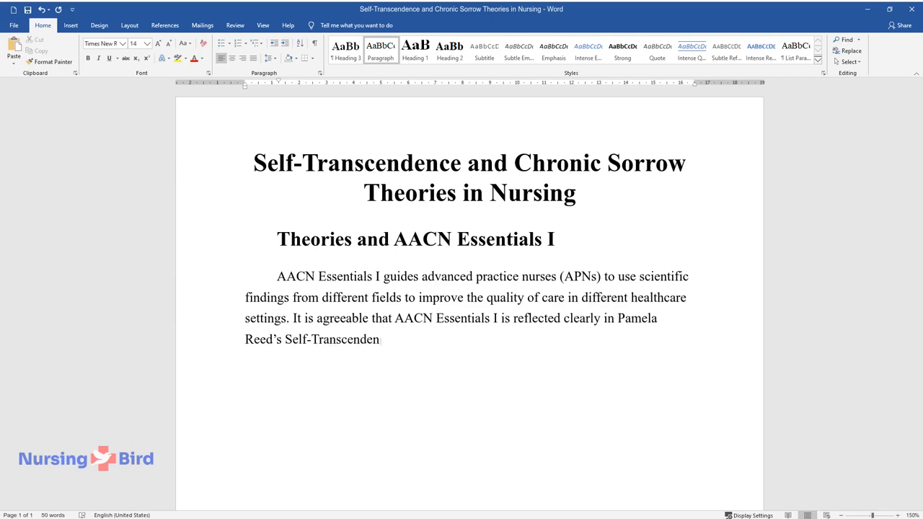
{"action": "type", "text": "ce Theory and the Theory of Chron"}
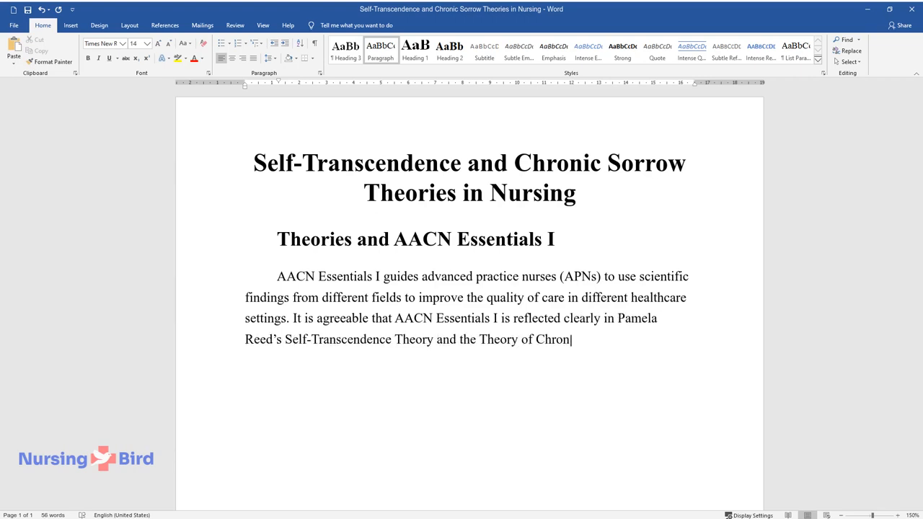
{"action": "type", "text": "ic Sorrow by Eakes, Burke, and H"}
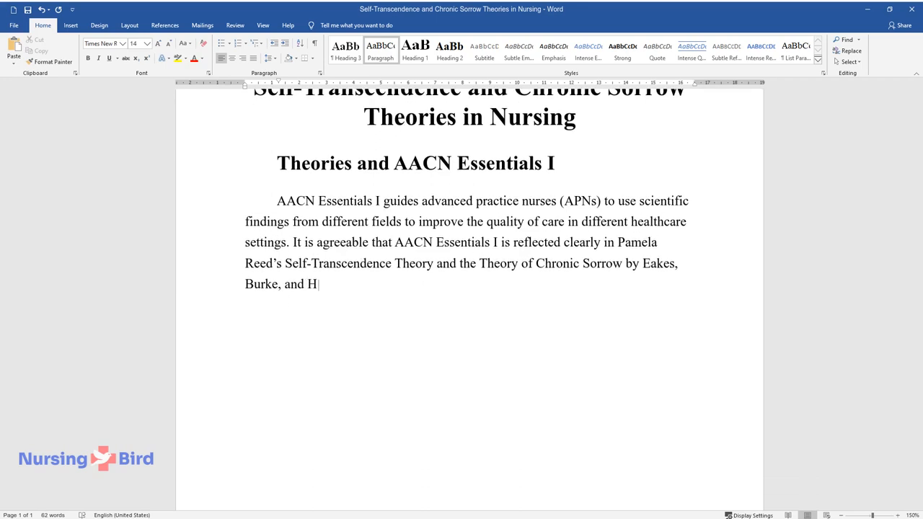
{"action": "type", "text": "ainsworth. The Self-Transcendence Theory focuses on specific"}
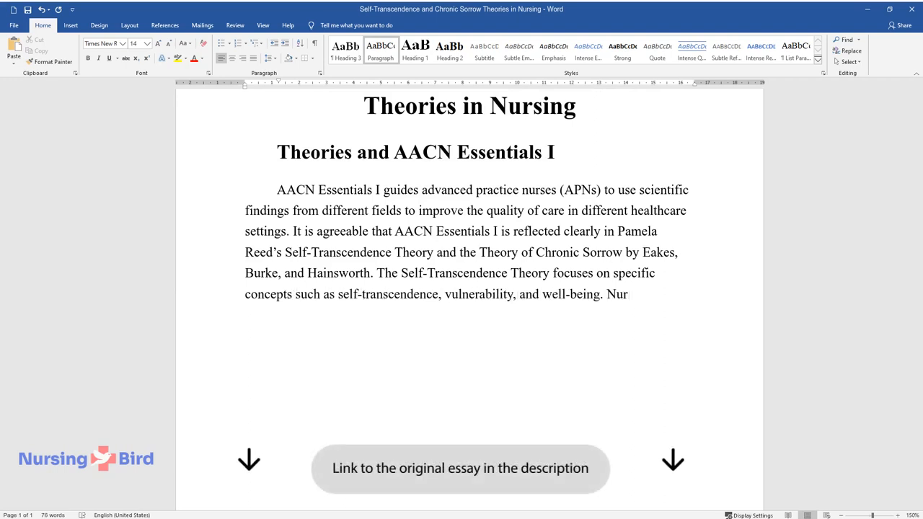
Step: Finish the paragraph explaining that self-transcendence supports quality improvement and fulfills AACN Essentials I
{"action": "type", "text": "Nurses should, therefore, focus on"}
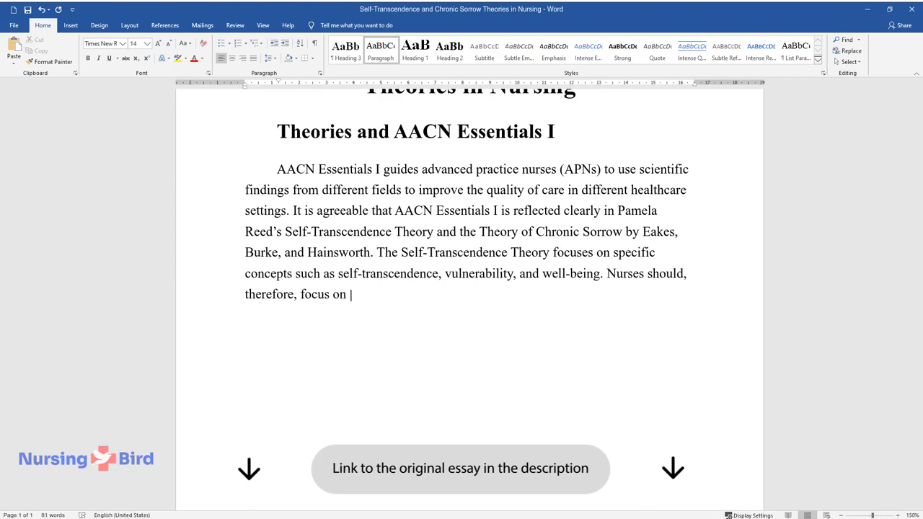
{"action": "type", "text": "non-linear and inherent development to be aware of the major"}
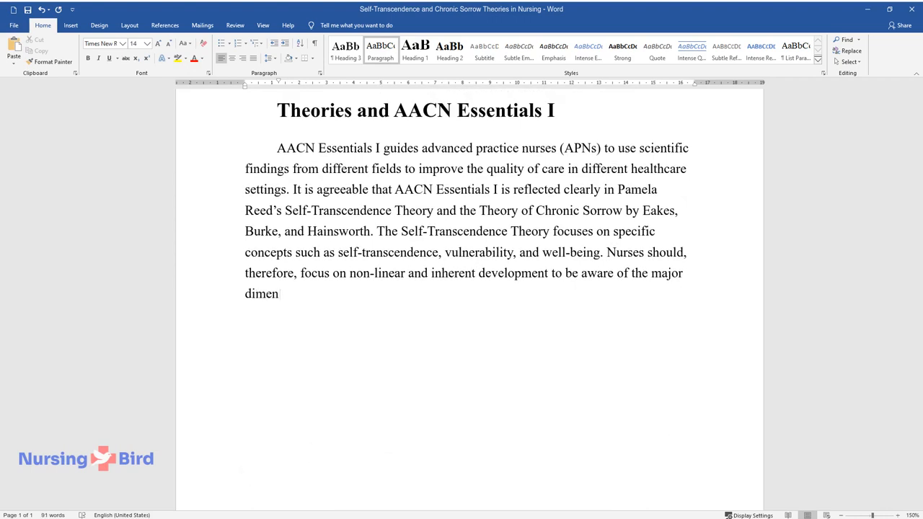
{"action": "type", "text": "sions of healthcare and eventually deliver evidence-based care. T"}
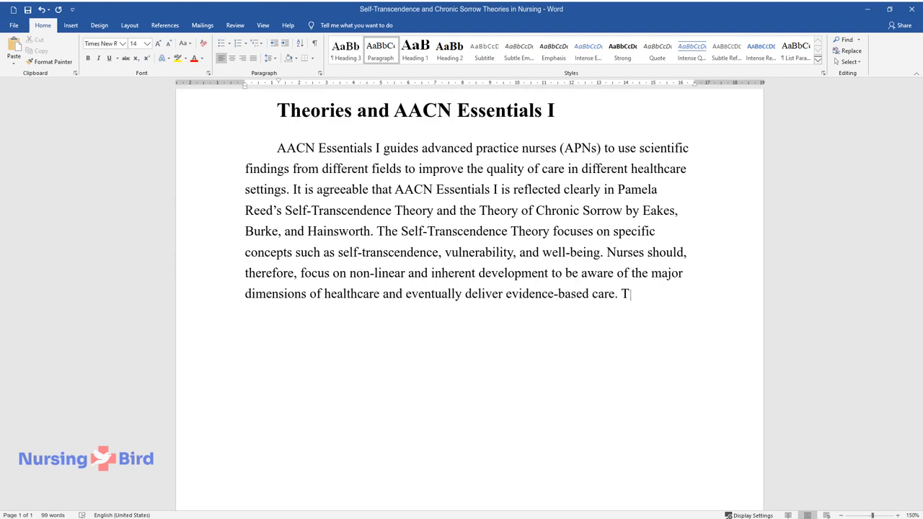
{"action": "type", "text": "he theory supports the idea of qu"}
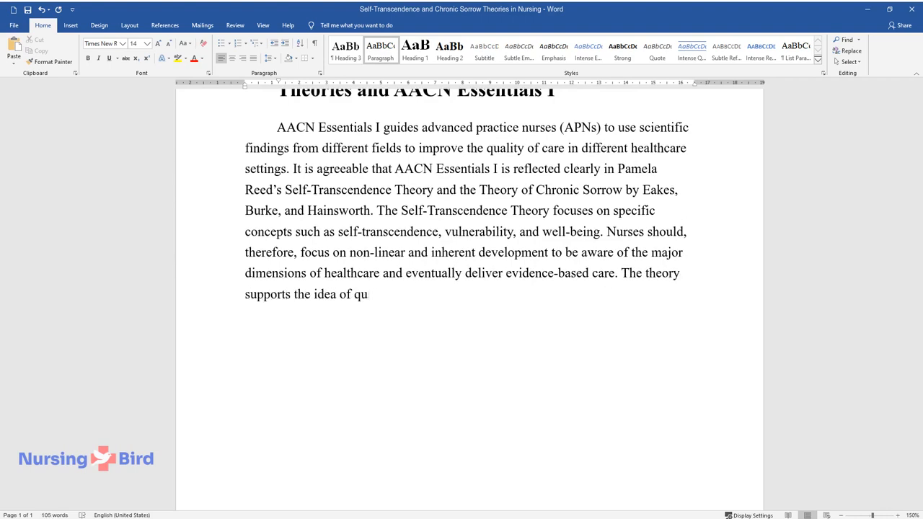
{"action": "type", "text": "ality improvement and the meta-pa"}
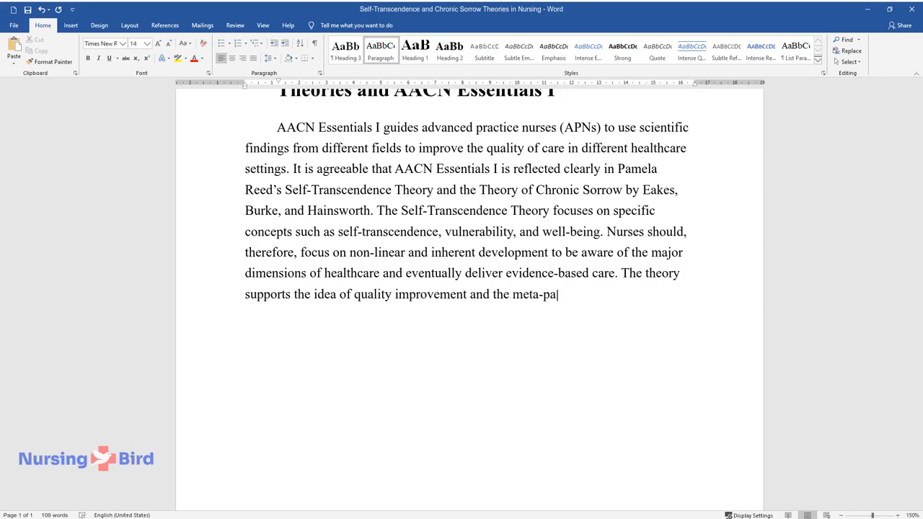
{"action": "type", "text": "radigms of nursing in order to d"}
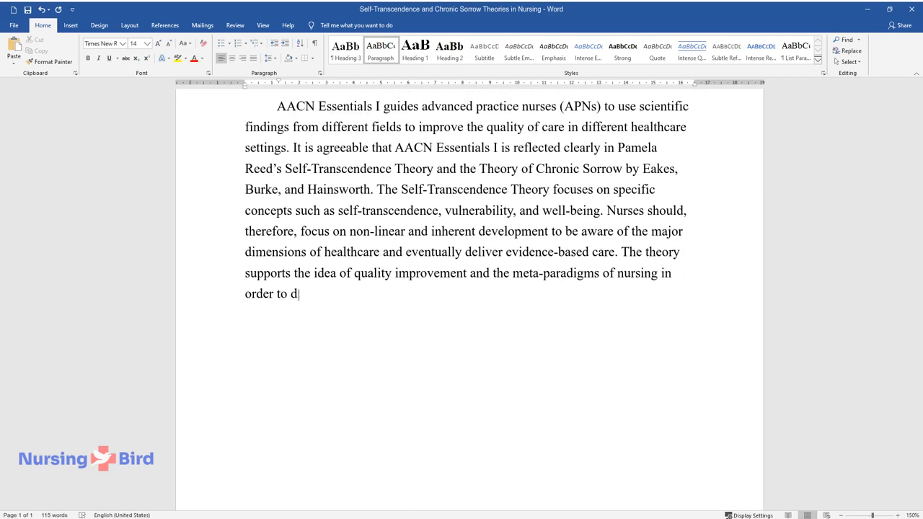
{"action": "type", "text": "eliver competent care. The concep"}
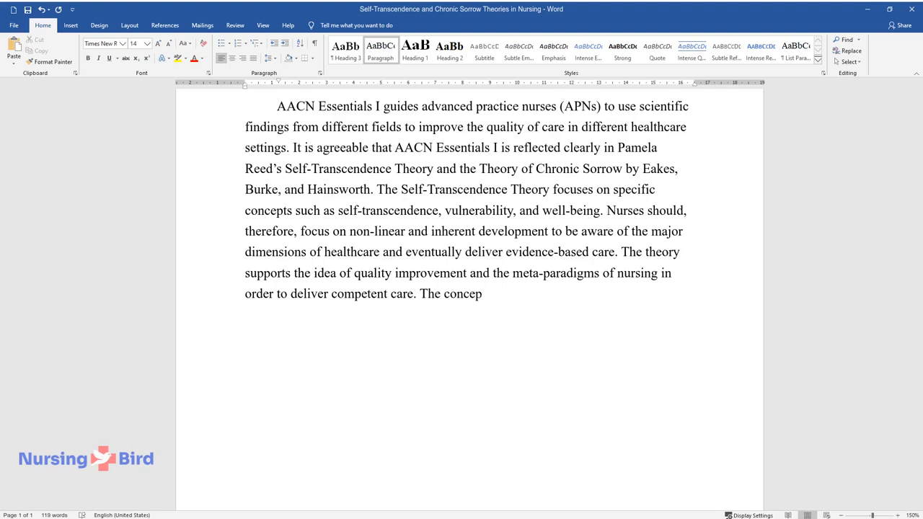
{"action": "type", "text": "t of self-transcendence, therefor"}
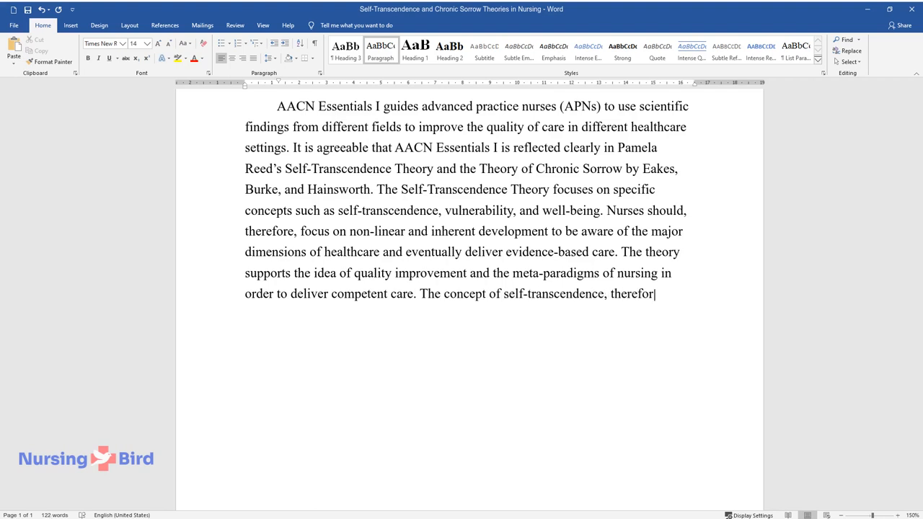
{"action": "type", "text": "e, fulfills the requirements of A"}
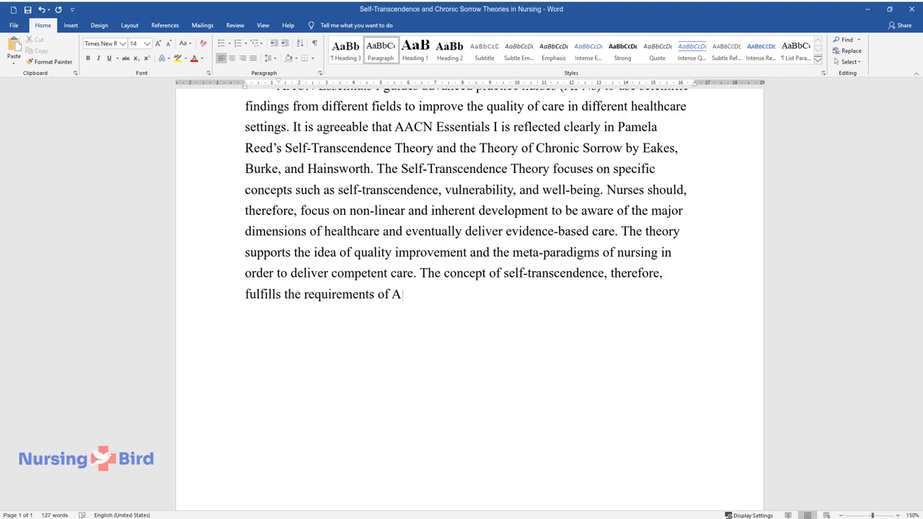
{"action": "type", "text": "ACN Essentials I."}
{"action": "type", "text": "The Theory of Chronic Sorrow provides a powerful framework"}
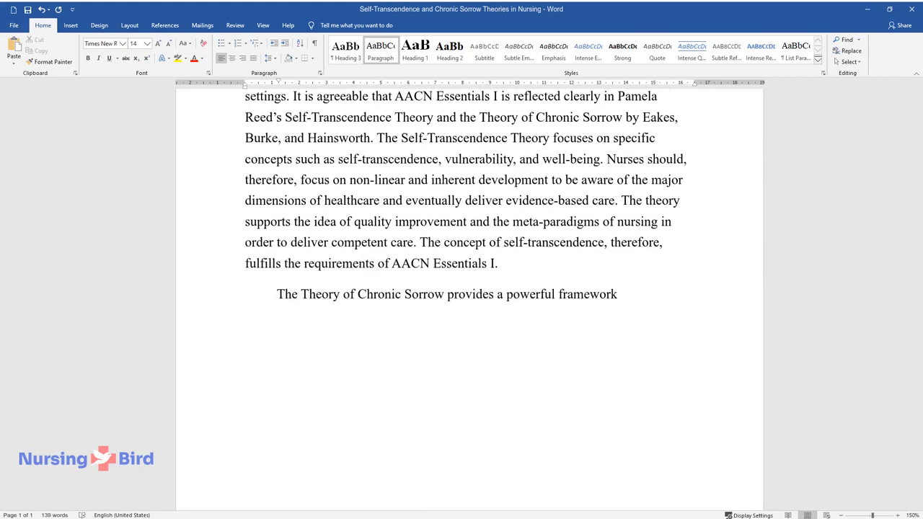
Step: Continue the Chronic Sorrow paragraph on critical care, evidence-based support, lifelong learning and CQI for APNs
{"action": "type", "text": "that can be used to address the needs of patients in need of cri"}
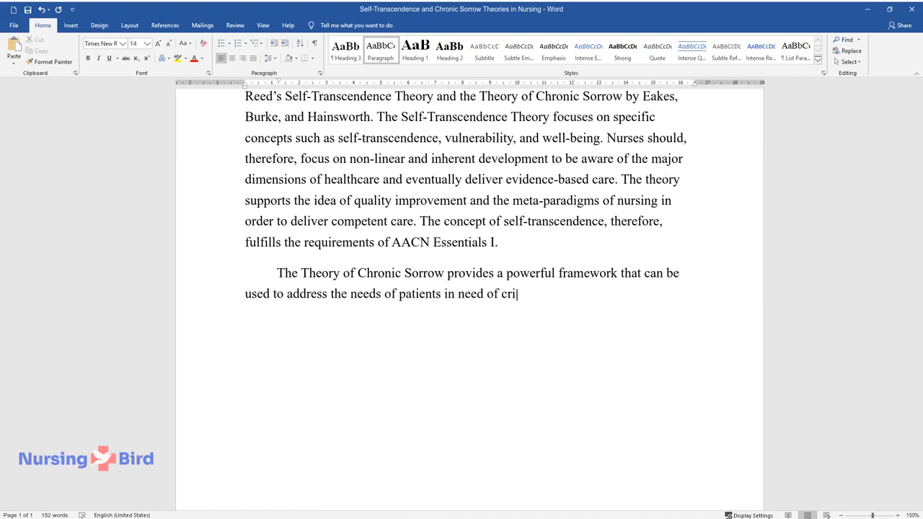
{"action": "type", "text": "tical care. The use of evidence-b"}
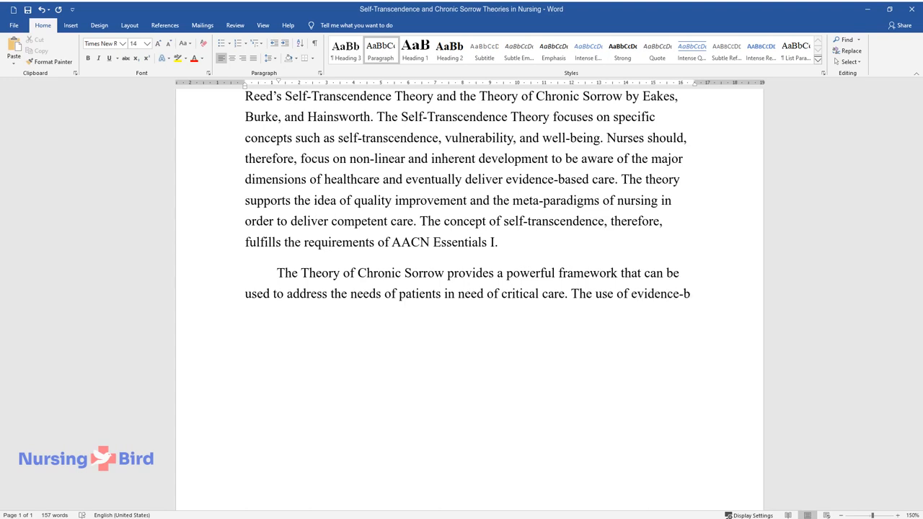
{"action": "type", "text": "based ideas and strategies can gui"}
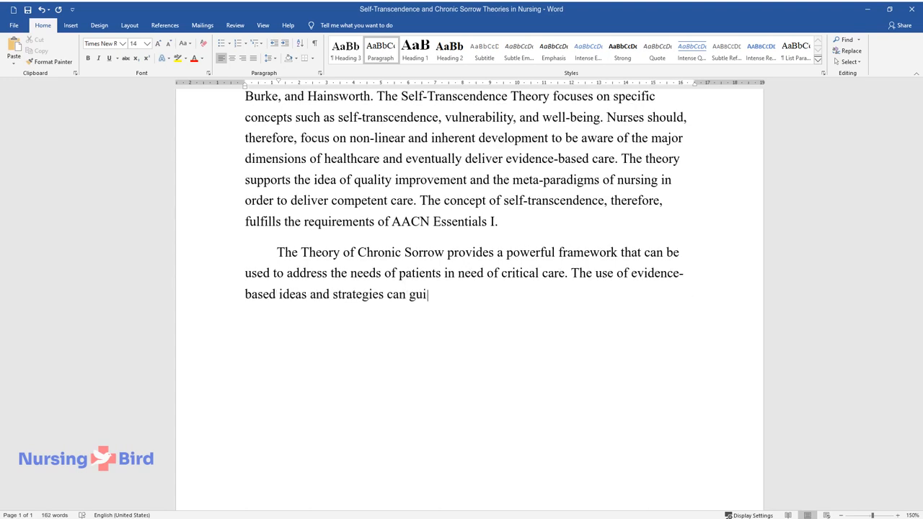
{"action": "type", "text": "de nurses to offer effective support. In order to"}
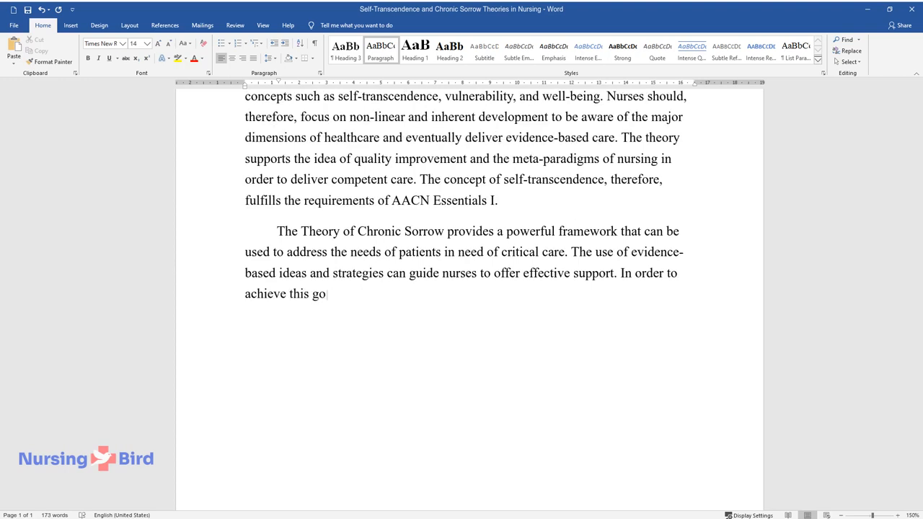
{"action": "type", "text": "al, nurses should engage in lifelong learning, identify new scientific"}
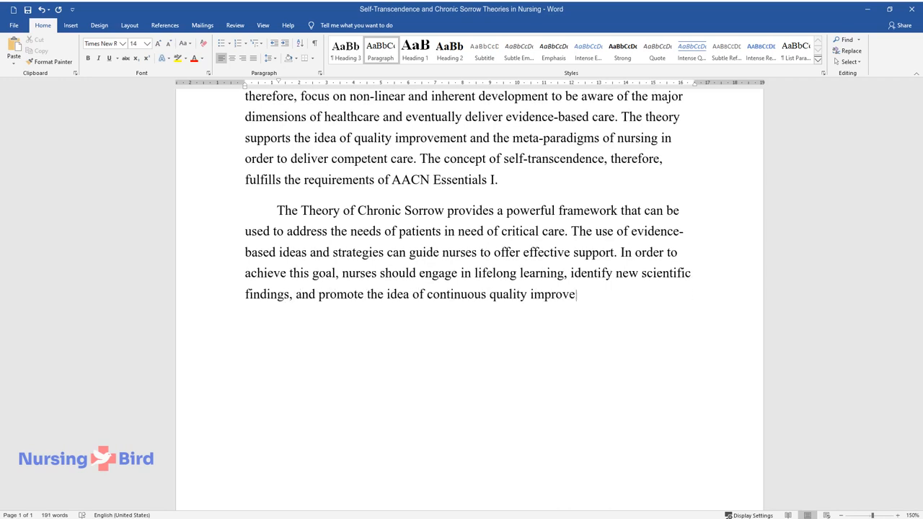
{"action": "type", "text": "ment (CQI). When such elements ar"}
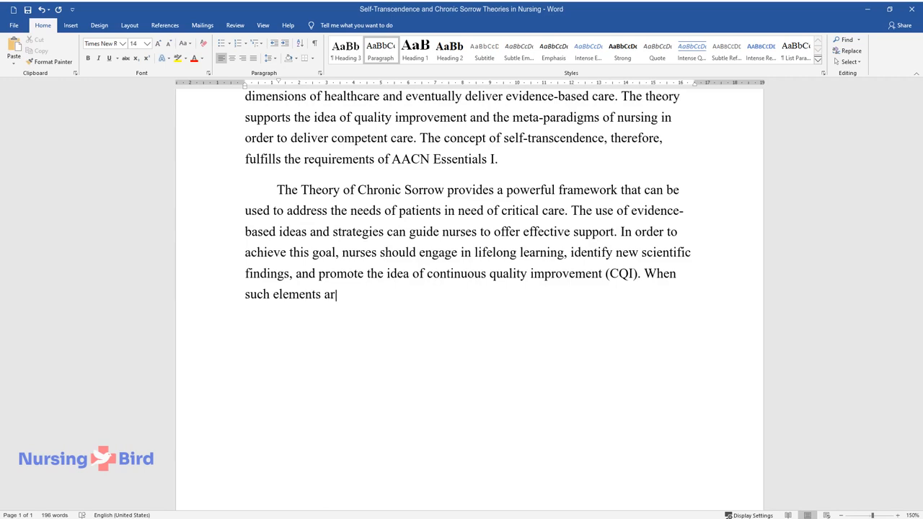
{"action": "type", "text": "e embraced by APNs, it can be easier for them to fulfill the AACN"}
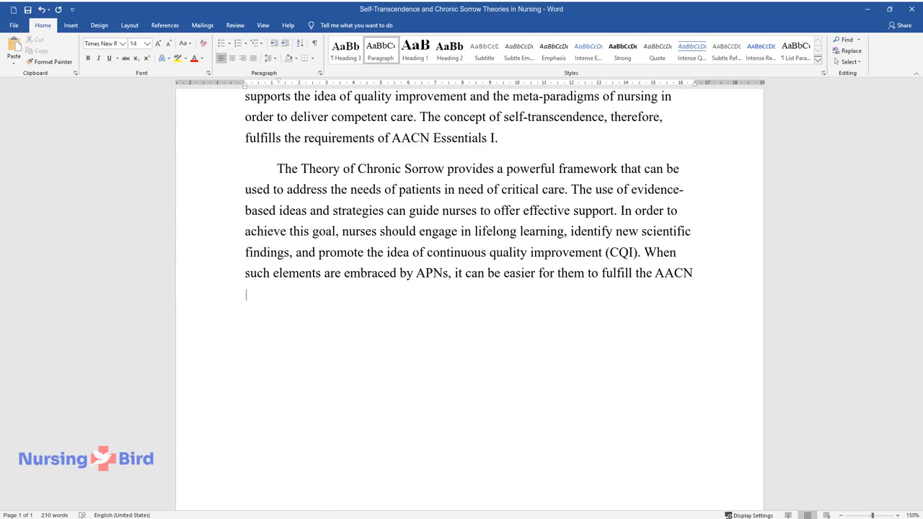
Step: Add the heading 'Using the Theories' Concepts to Improve Practice' and begin on re-patterning patients' experiences via self-transcendence
{"action": "type", "text": "Us"}
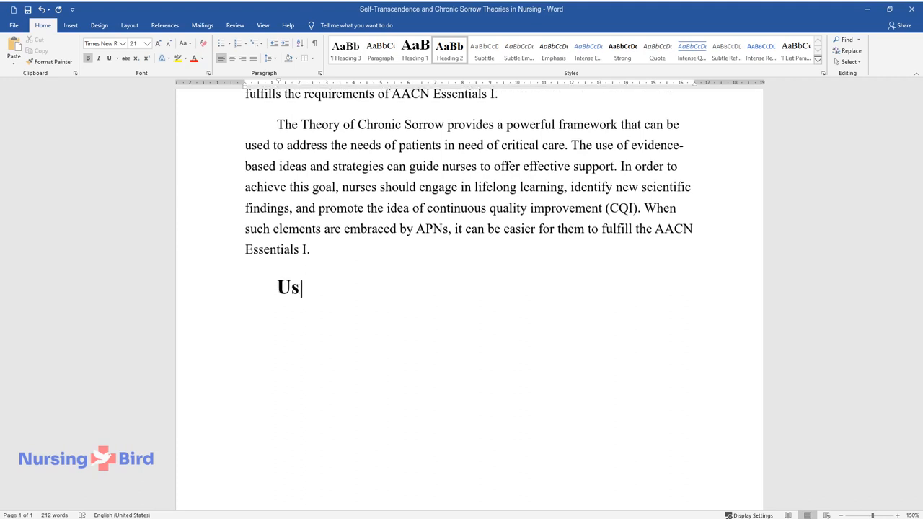
{"action": "type", "text": "ing the Theories' Concepts to Improve Practice"}
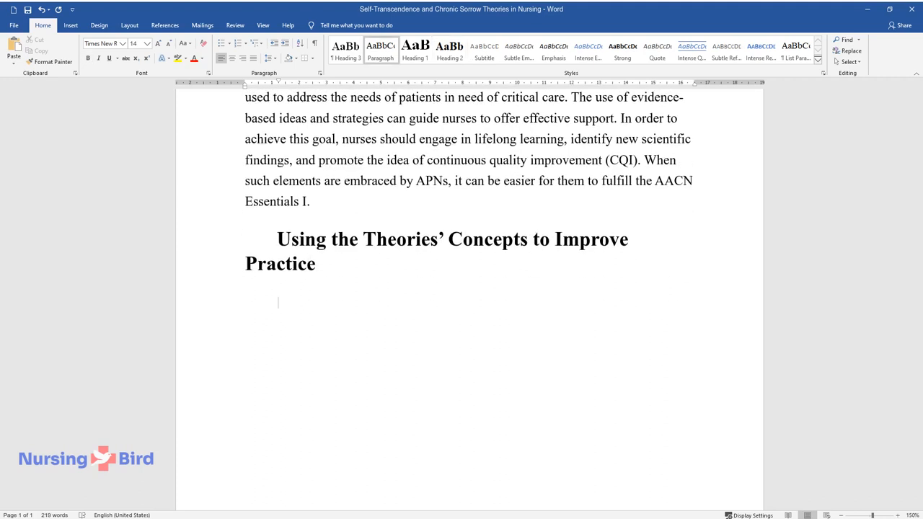
{"action": "type", "text": "Advanced practice nurses can tr"}
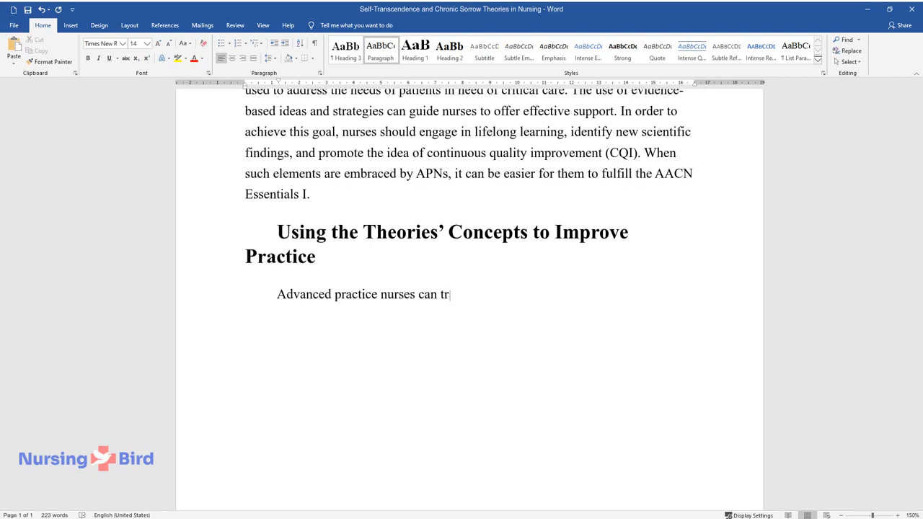
{"action": "type", "text": "anslate the concepts presented in"}
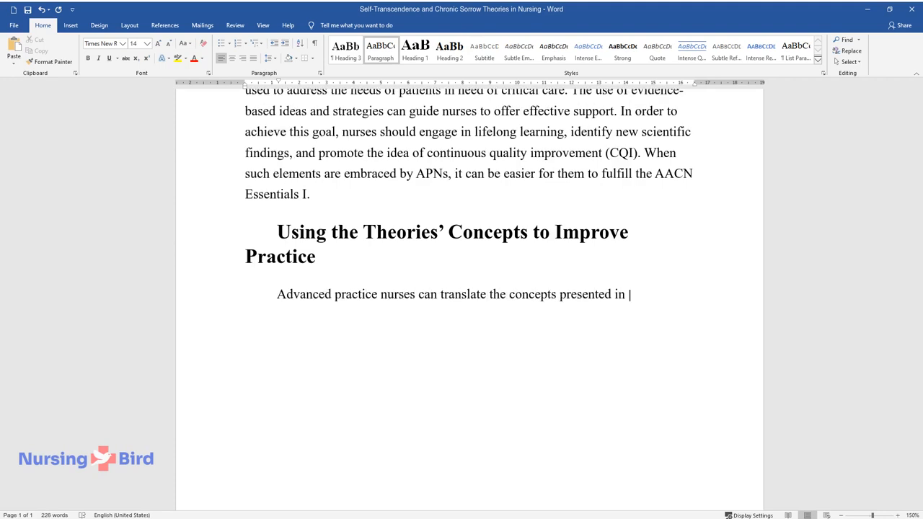
{"action": "type", "text": "these two theories to improve patie"}
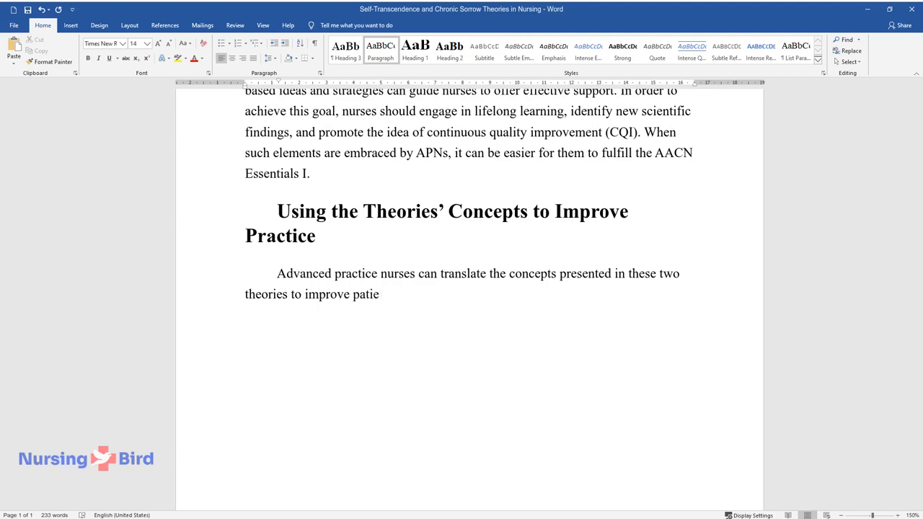
{"action": "type", "text": "nts' health outcomes. Using the Self-Transcendenc"}
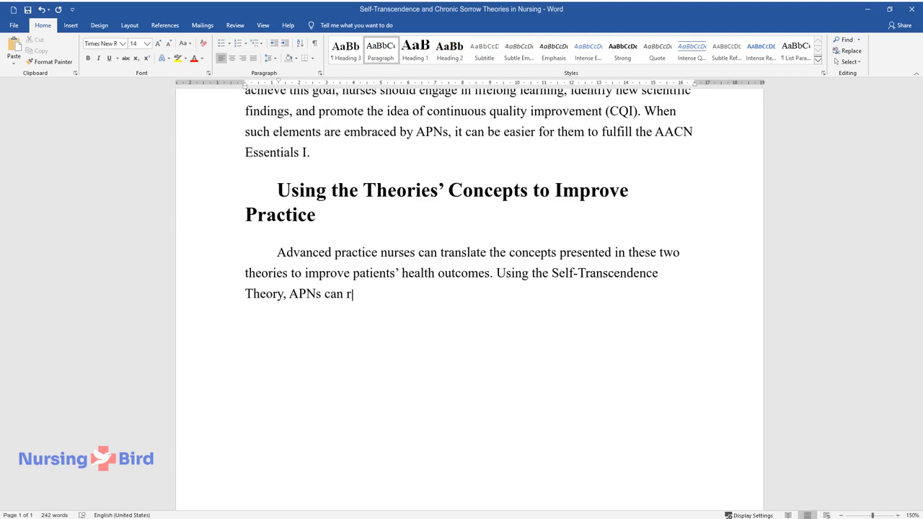
{"action": "type", "text": "e-pattern the experiences of their"}
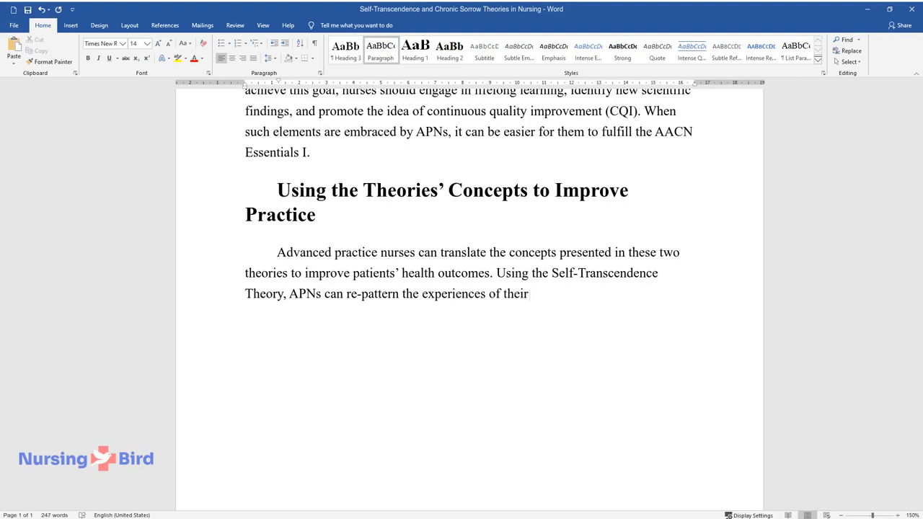
{"action": "type", "text": "patients using the self-transcende"}
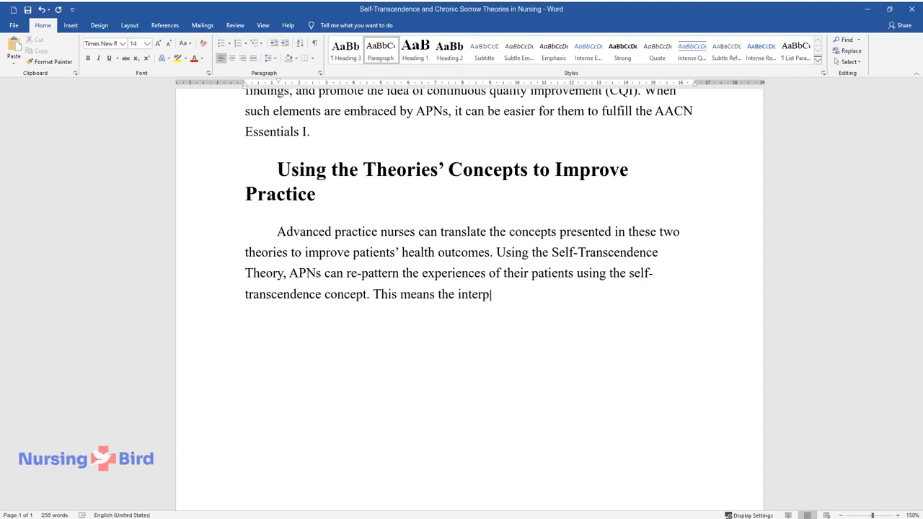
{"action": "type", "text": "ersonal, temporal, and intrapersonal"}
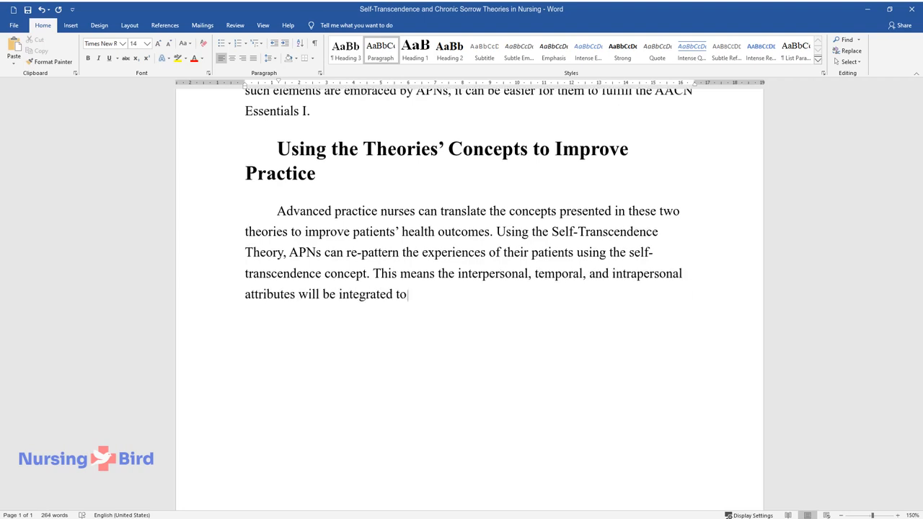
Step: Complete the paragraph on evidence-based wholeness, cultural and developmental needs, ending with the quoted 'expand the boundaries' conclusion
{"action": "type", "text": "understand life differently. The k"}
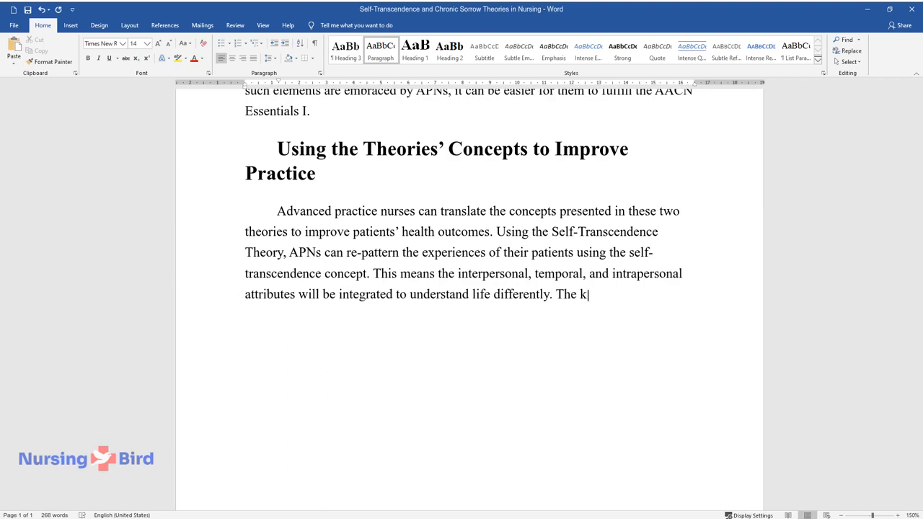
{"action": "type", "text": "nowledge will ensure the best evid"}
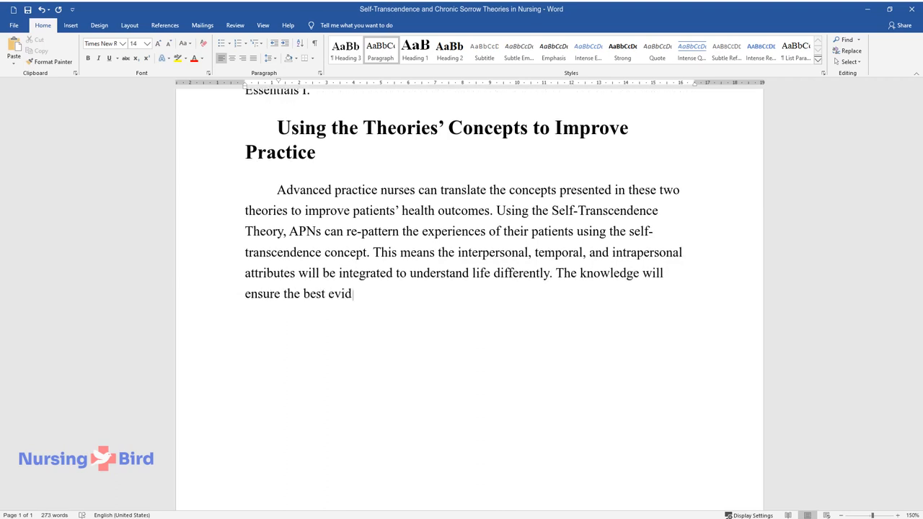
{"action": "type", "text": "ence-based approaches are used to a"}
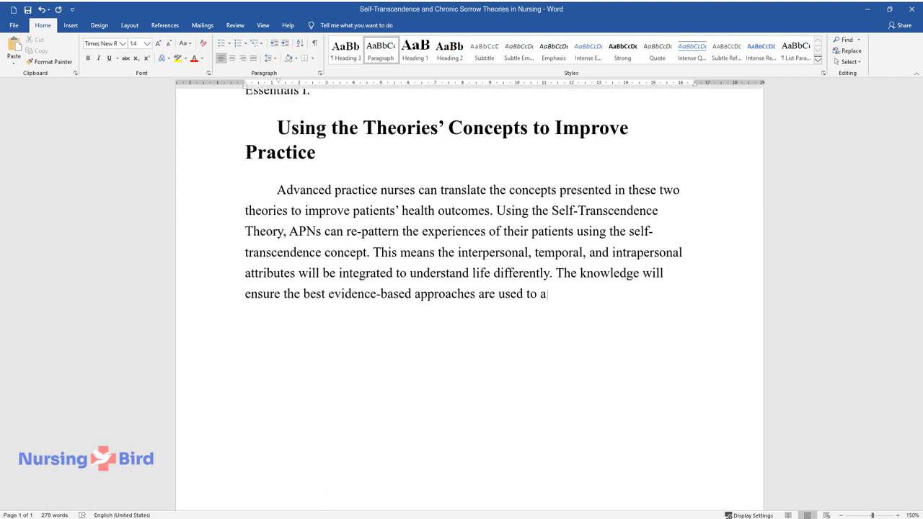
{"action": "type", "text": "chieve wholeness or well-being. Th"}
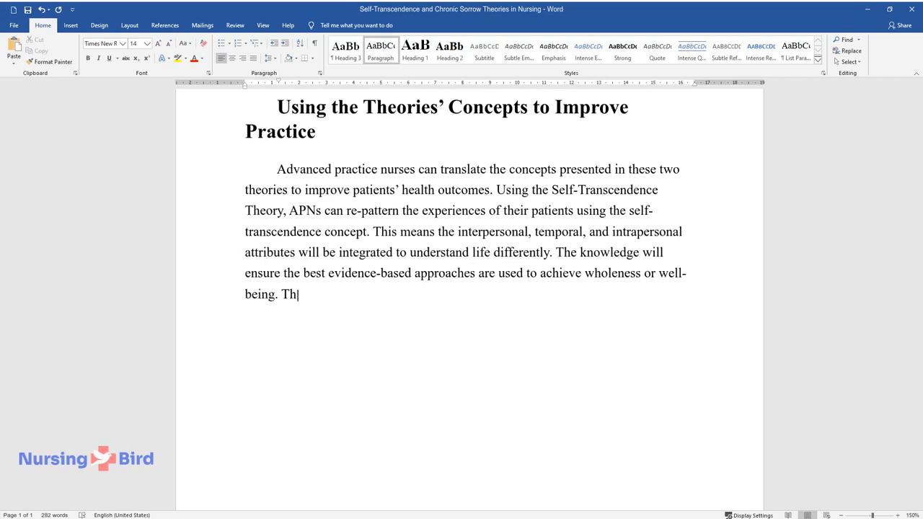
{"action": "type", "text": "e approach should focus on the pati"}
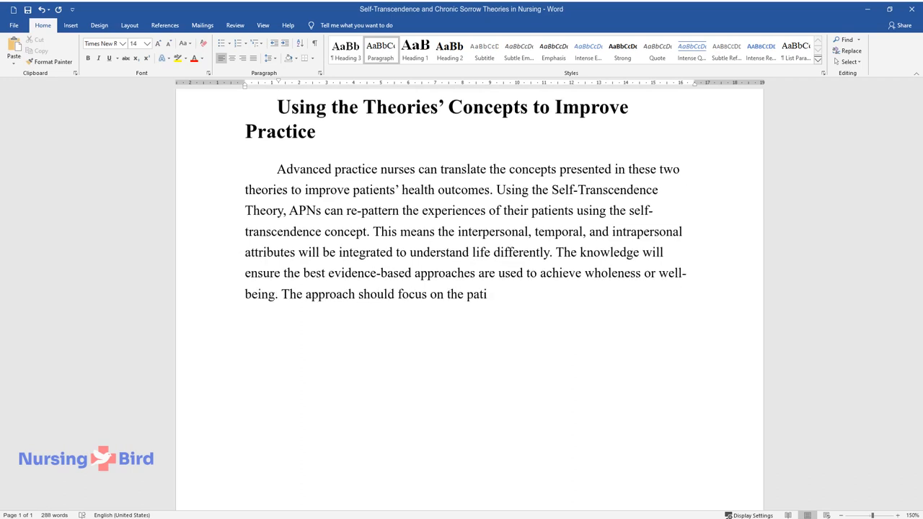
{"action": "type", "text": "ent's cultural expectations, devel"}
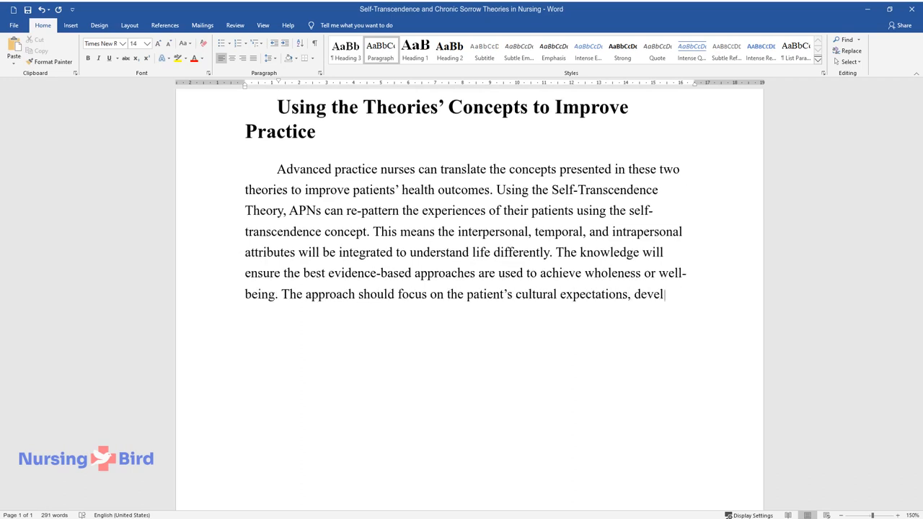
{"action": "type", "text": "opmental needs, and the surrounding"}
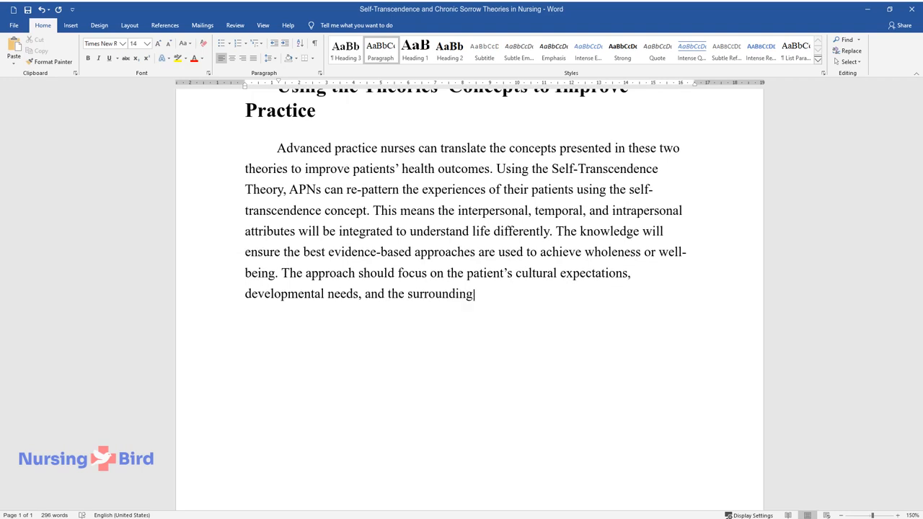
{"action": "type", "text": "environment. The theory guides nurses"}
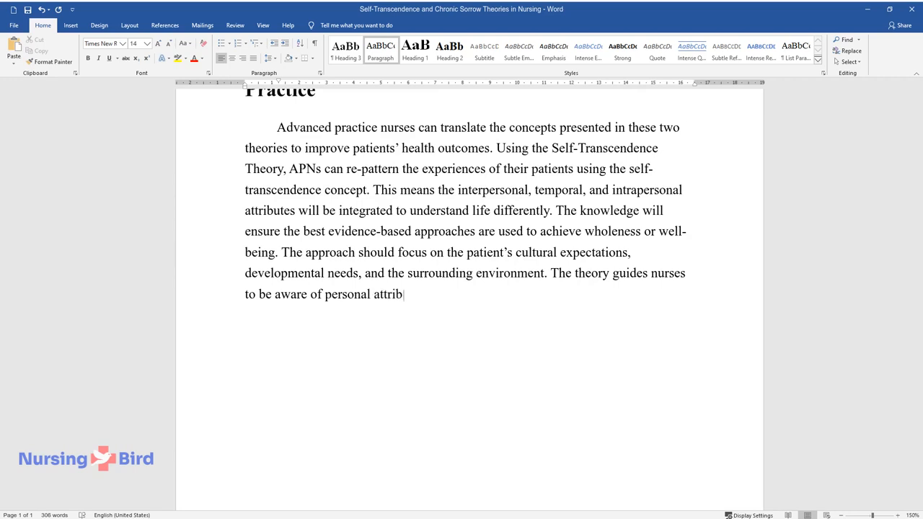
{"action": "type", "text": "utes, such as notions of immortality and mortality."}
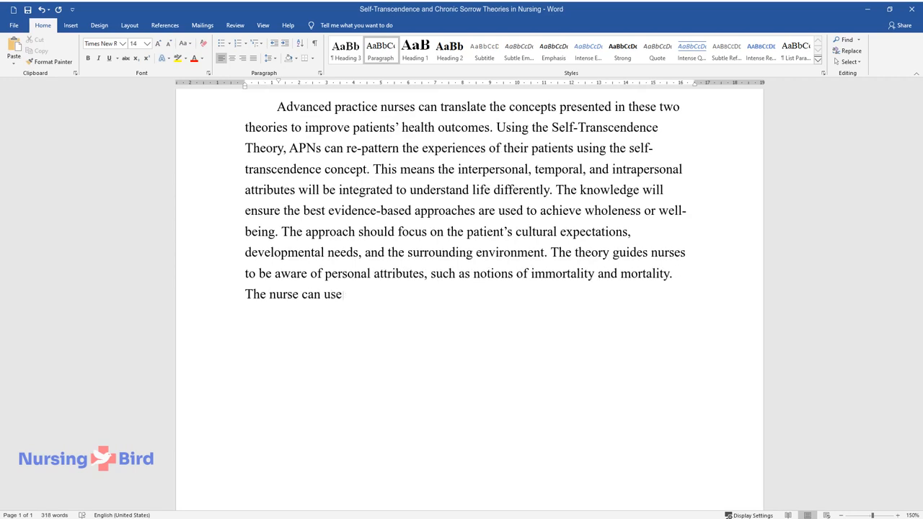
{"action": "type", "text": "these concepts \"to expand the boundaries of the patients and"}
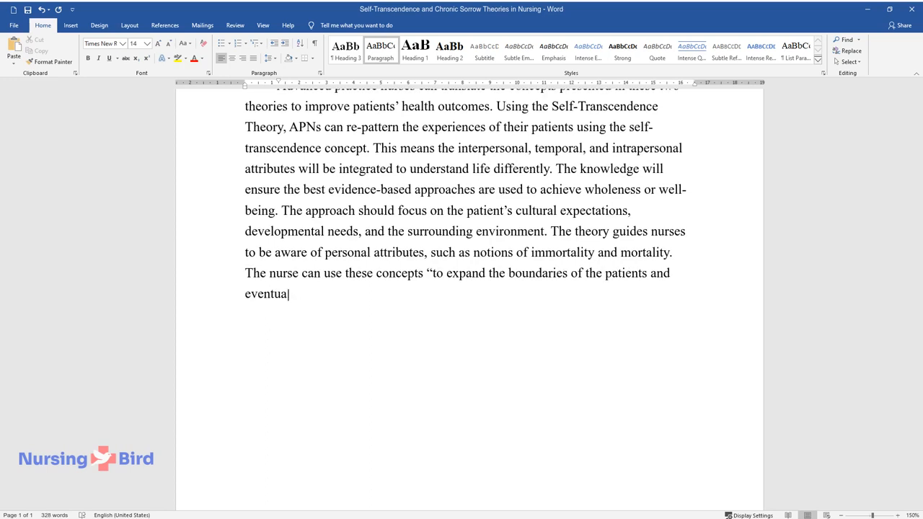
{"action": "type", "text": "lly result in well-being.\""}
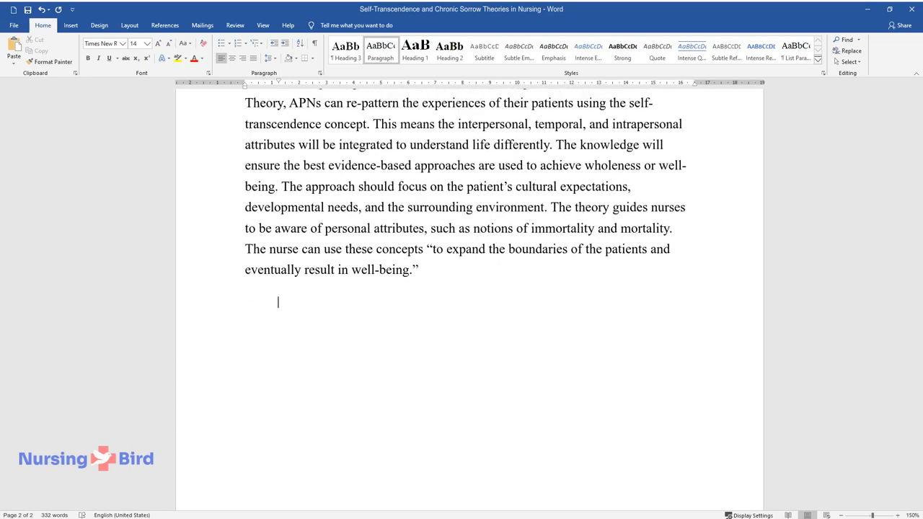
Step: Write how the Theory of Chronic Sorrow guides APNs with evidence-based concepts, coping strategies and a recovery plan
{"action": "type", "text": "Similarly, the Theory"}
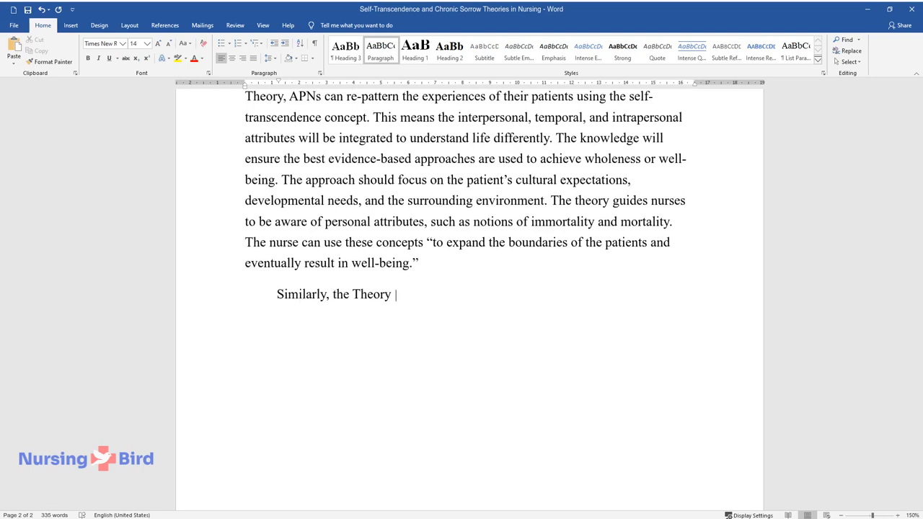
{"action": "type", "text": "of Chronic Sorrow can guide APNs to bring together"}
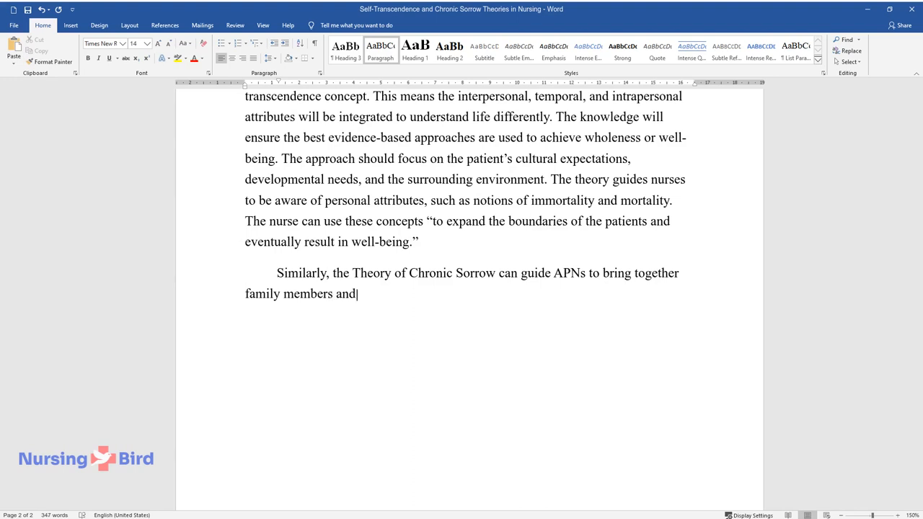
{"action": "type", "text": "other professionals to address the needs of the targeted"}
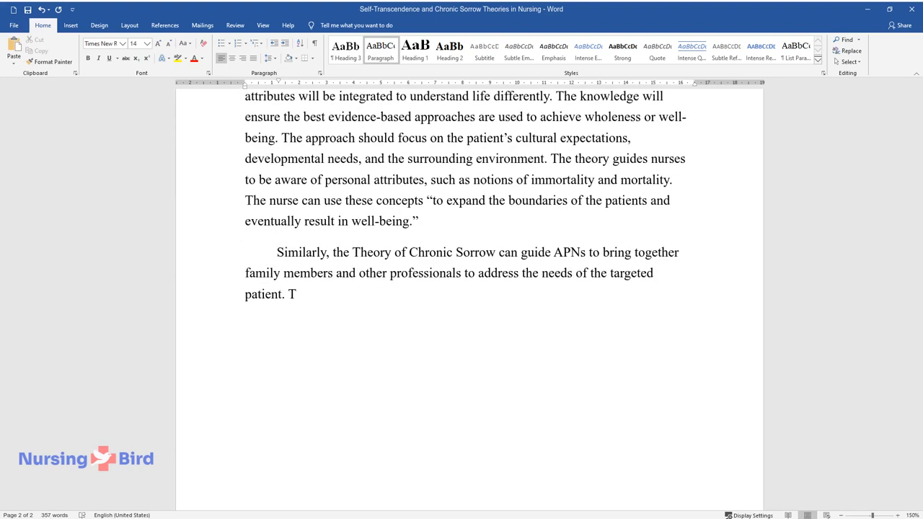
{"action": "type", "text": "he application of evidence-based co"}
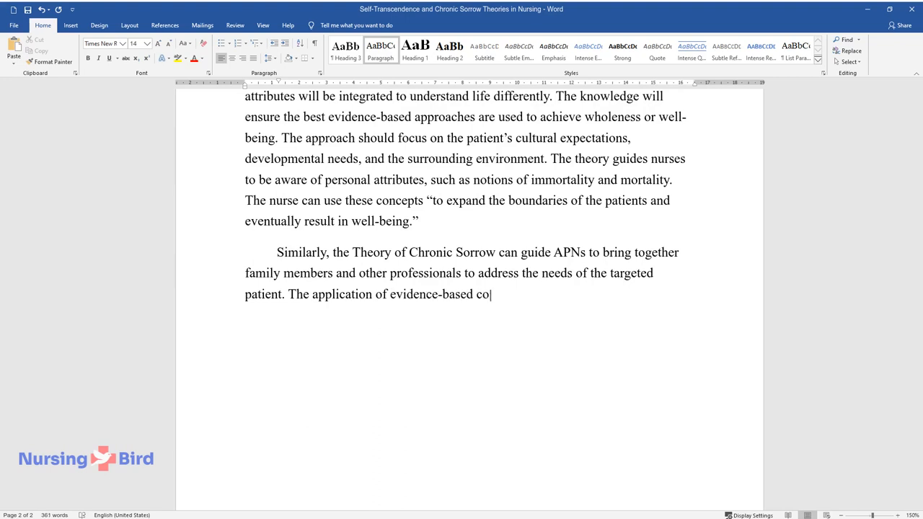
{"action": "type", "text": "ncepts, promoting coping strategies"}
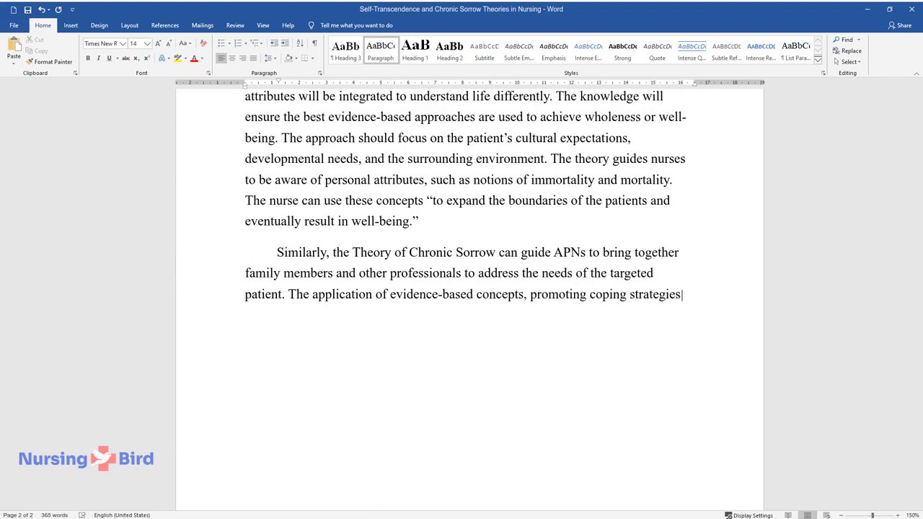
{"action": "type", "text": "following the individual's needs,"}
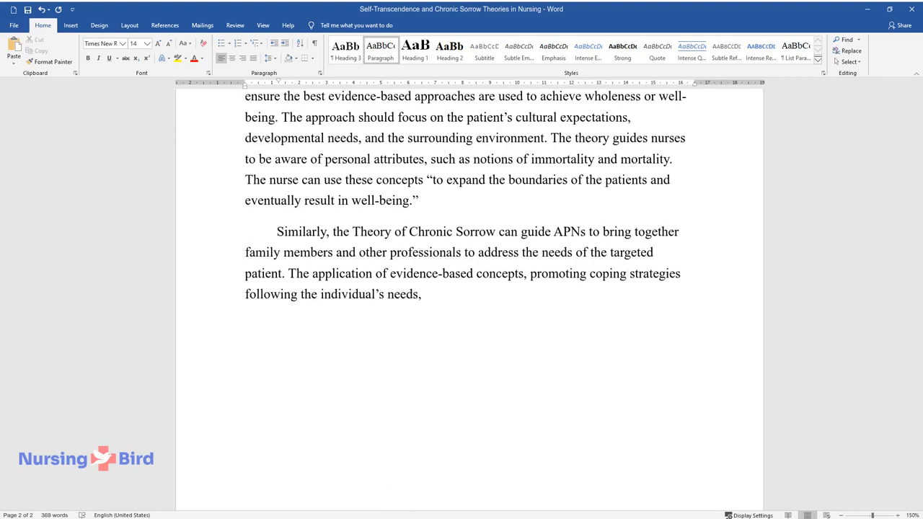
{"action": "type", "text": "and monitoring various trigger events will result"}
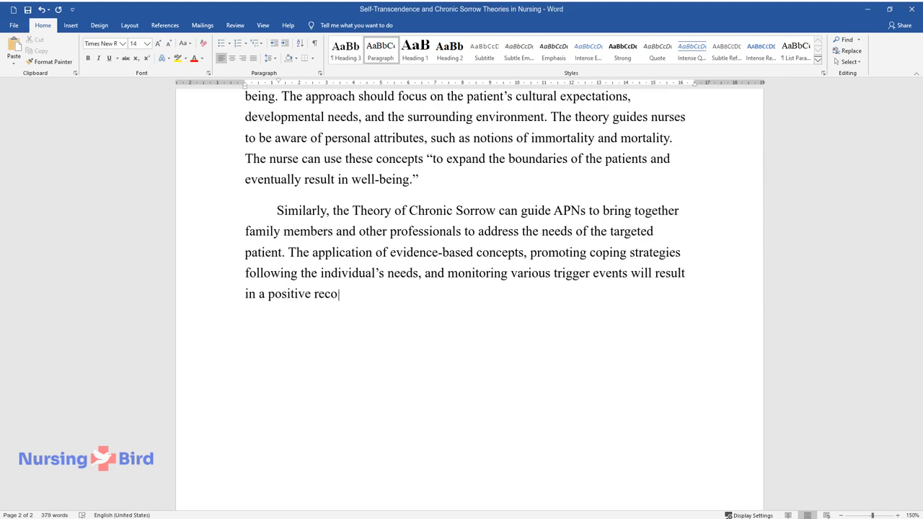
{"action": "type", "text": "very plan. The concepts of nursing and antecedents can be used to"}
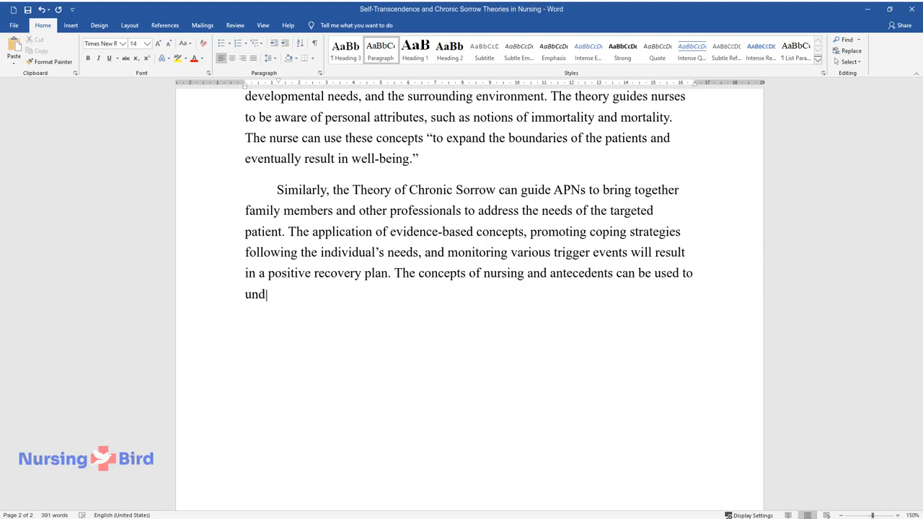
Step: Finish the paragraph on understanding the health pattern, re-patterning the situation, positive coping strategies and new roles
{"action": "type", "text": "erstand the unique issues that led"}
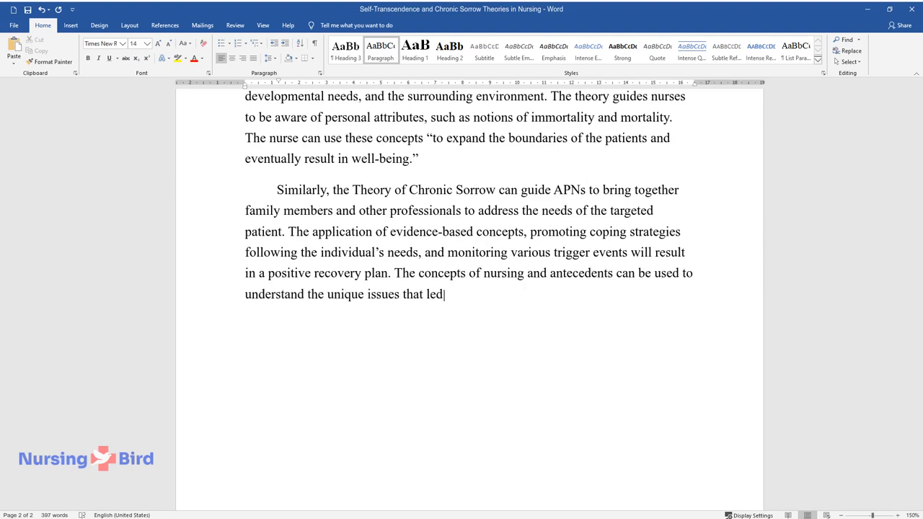
{"action": "type", "text": "to the health pattern. The next step is to re-"}
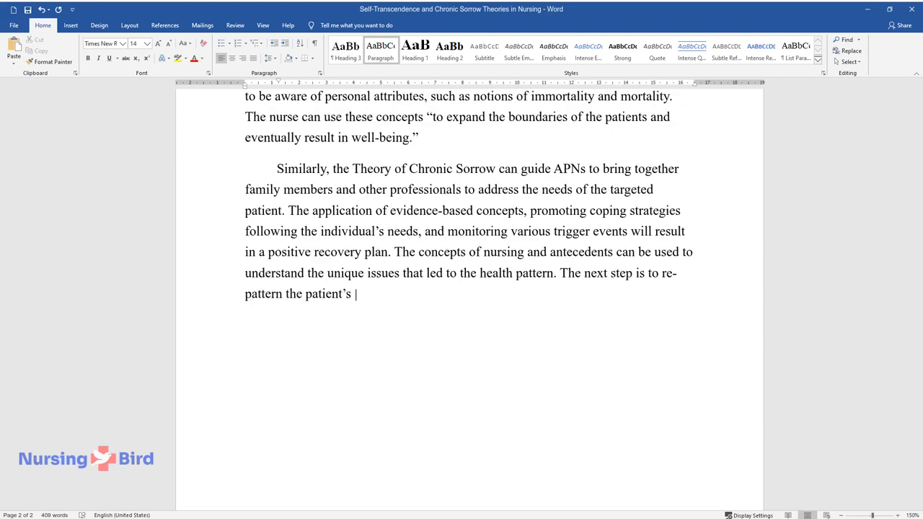
{"action": "type", "text": "situation or experience. Positive c"}
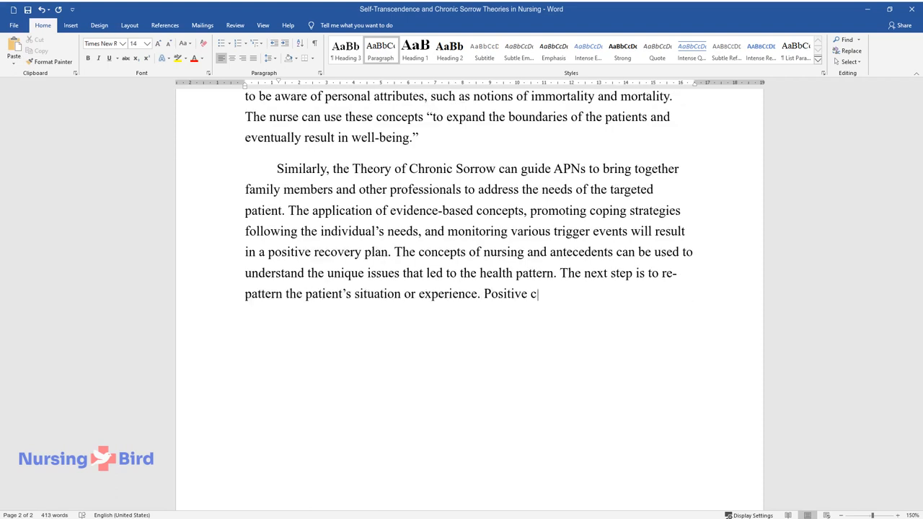
{"action": "type", "text": "oping strategies should be present"}
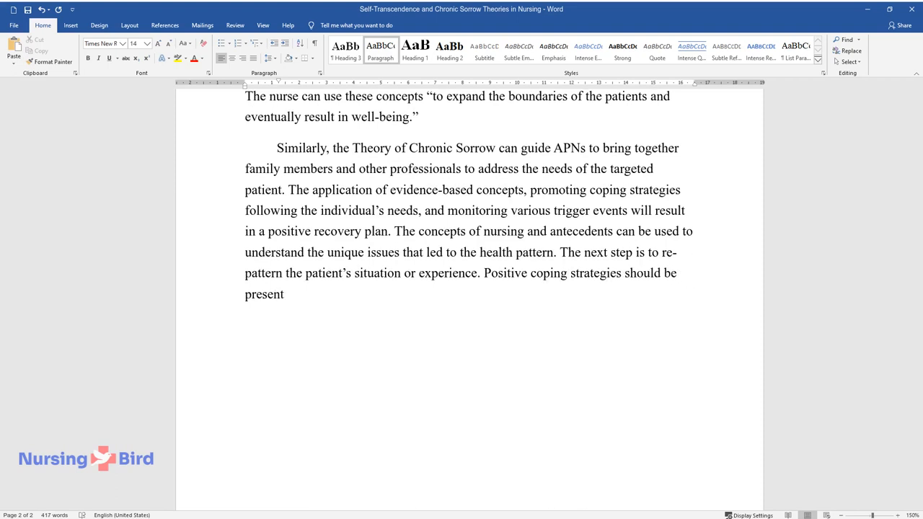
{"action": "type", "text": "ed to support the targeted individu"}
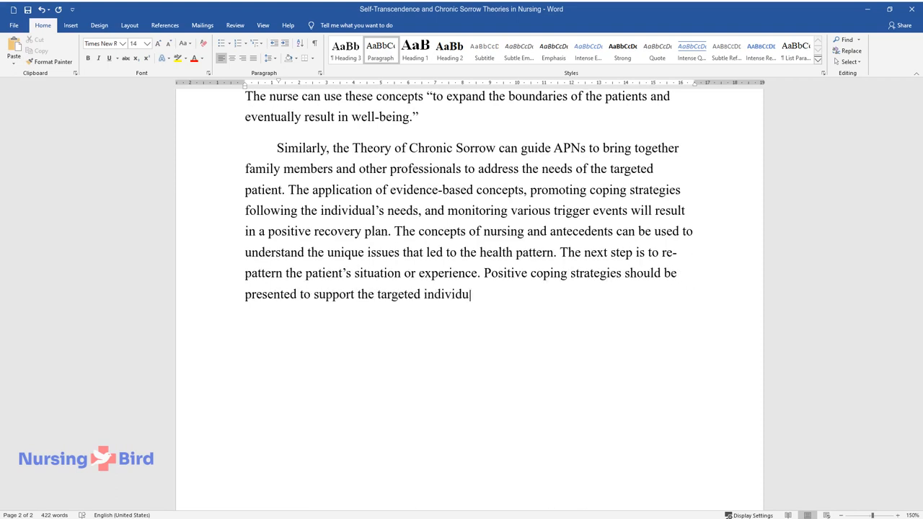
{"action": "type", "text": "als. New roles can be assumed in o"}
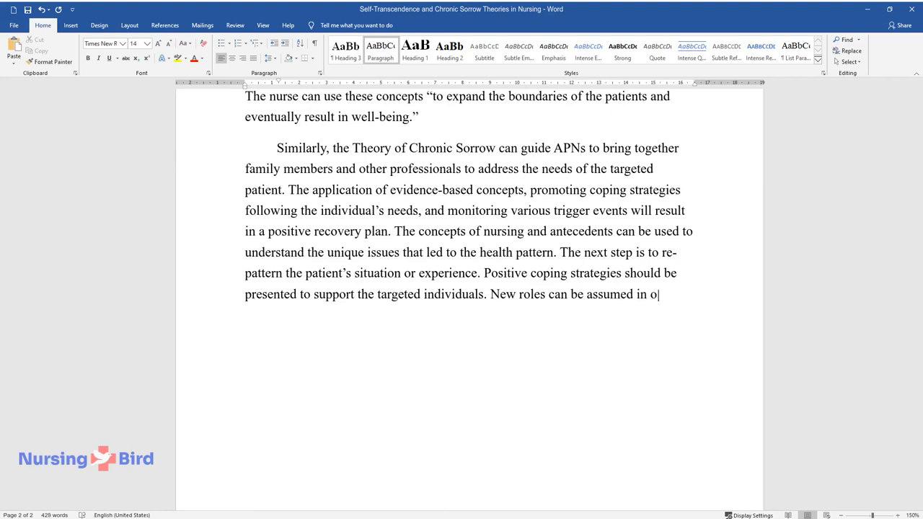
{"action": "type", "text": "rder to ensure comfort is realized."}
{"action": "type", "text": "Scholarly Article"}
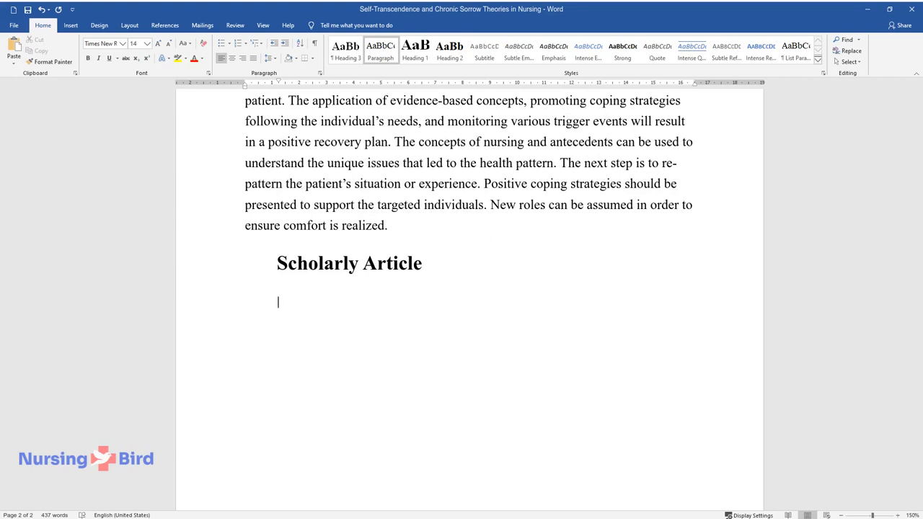
Step: Summarise the article 'Promotion of Self-Transcendence in a Multiple Sclerosis Peer Support Groups' and its peer-support argument
{"action": "type", "text": "The article \"Promotion of Self-Tr"}
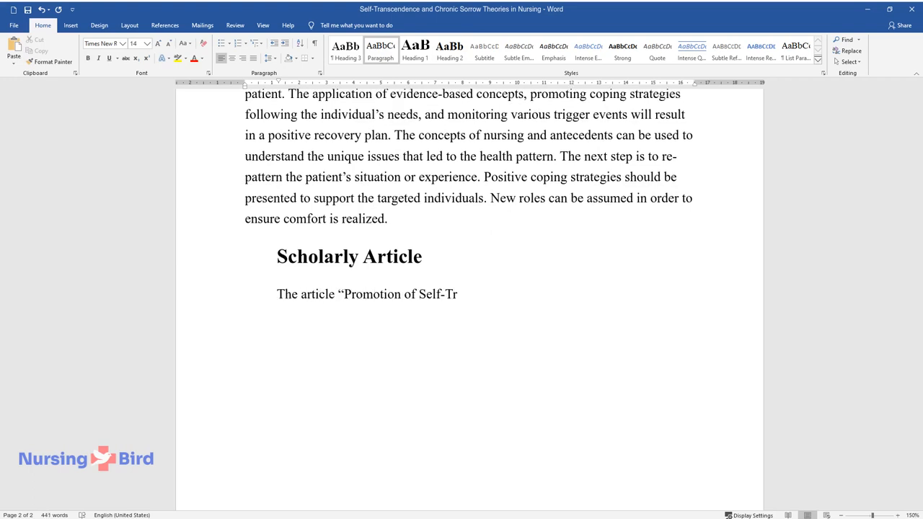
{"action": "type", "text": "anscendence in a Multiple Sclerosis"}
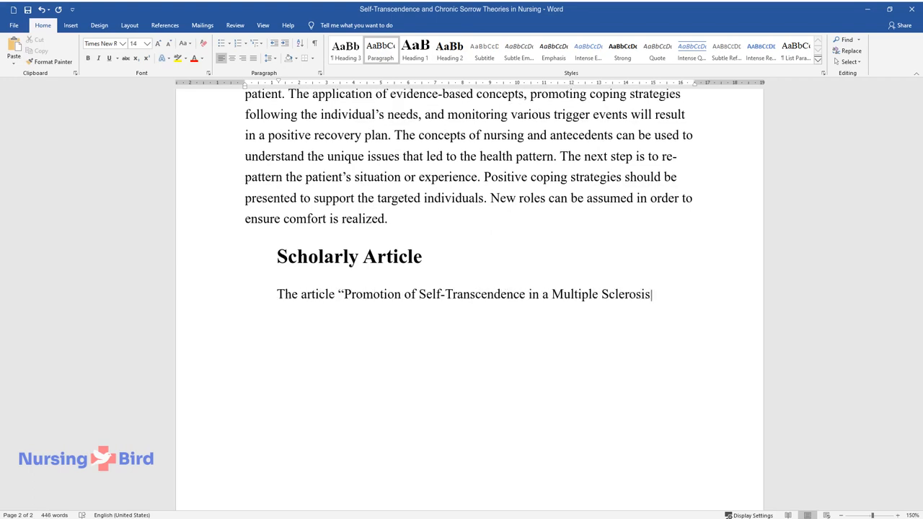
{"action": "type", "text": "Peer Support Groups\" indicates that self-transcendence is a powerful process that can help patients with"}
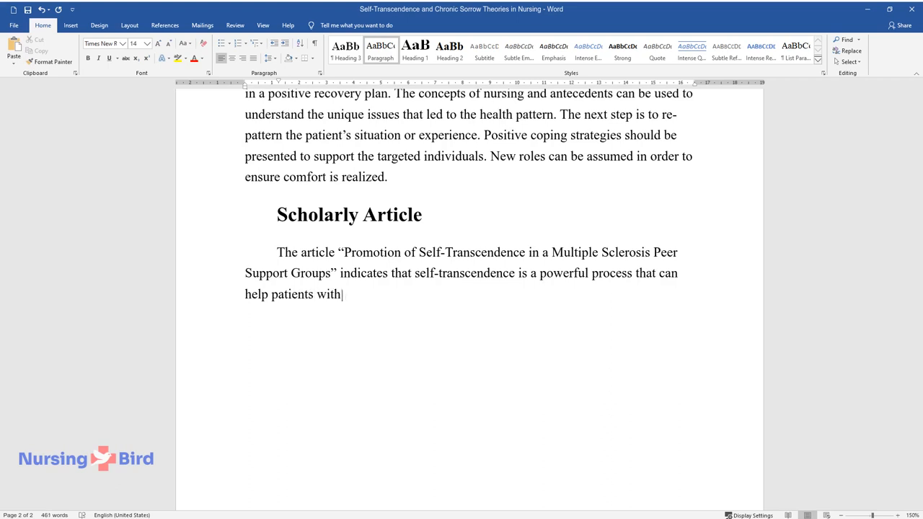
{"action": "type", "text": "multiple sclerosis achieve integri"}
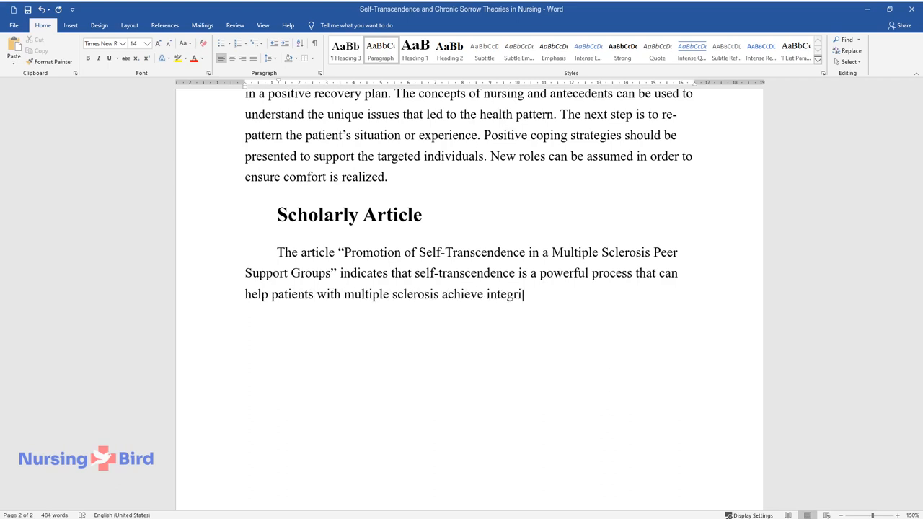
{"action": "type", "text": "ty and maintain a healthy state of"}
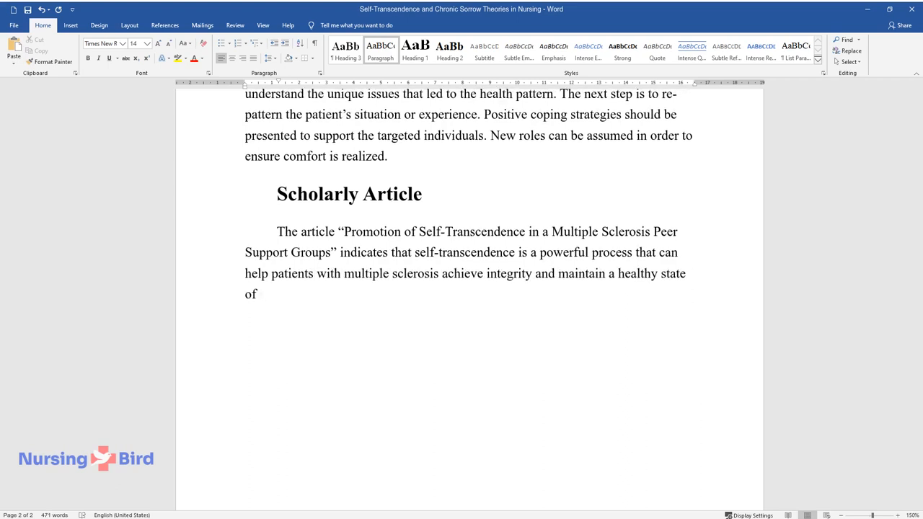
{"action": "type", "text": "well-being. The authors argue that"}
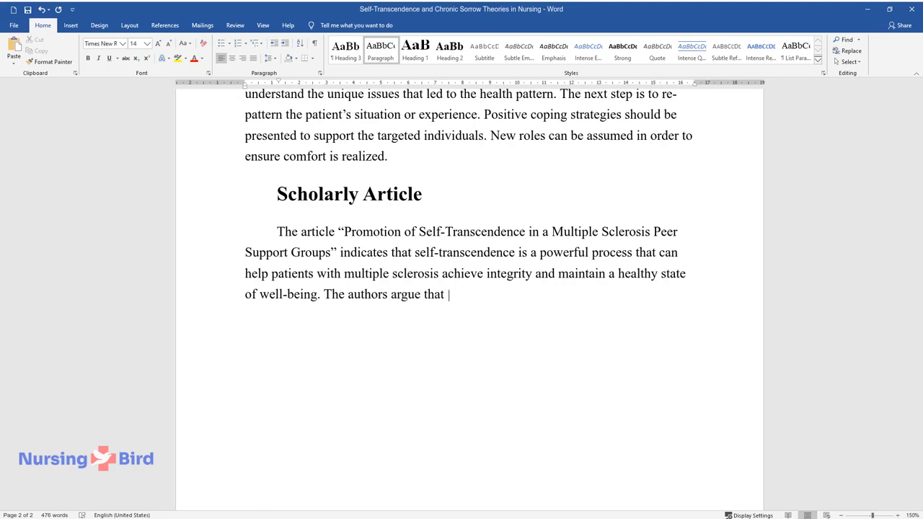
{"action": "type", "text": "positive practices such as peer support and"}
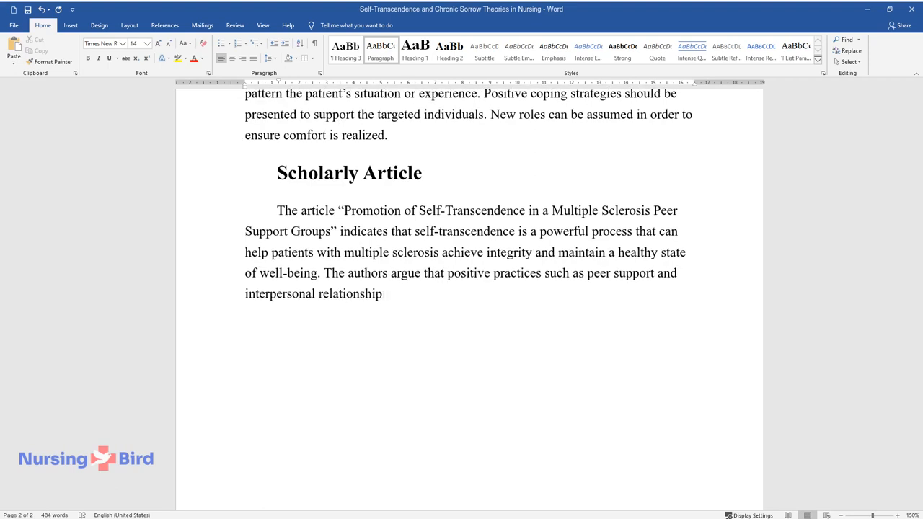
{"action": "type", "text": "s can result in self-transcendence."}
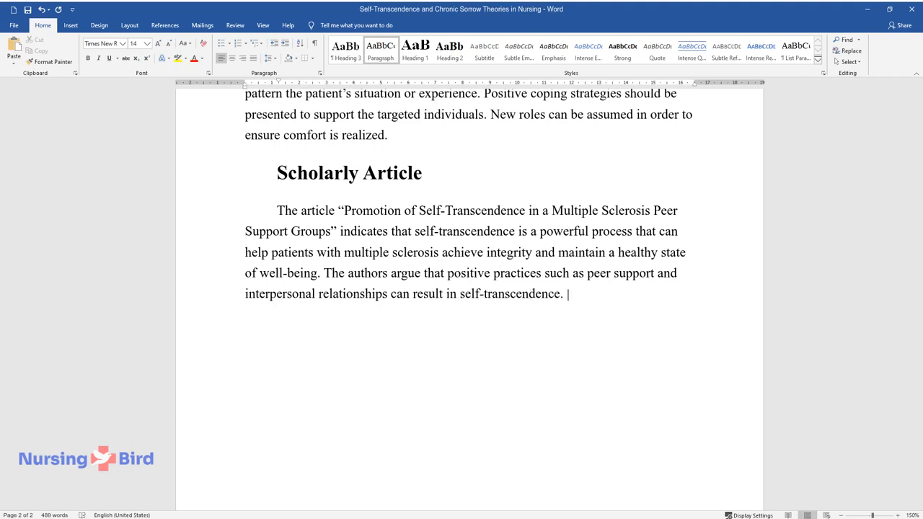
Step: Add that peer groups increase self-awareness, understanding of the environment and new behaviors like sharing
{"action": "type", "text": "This approach promotes awareness an"}
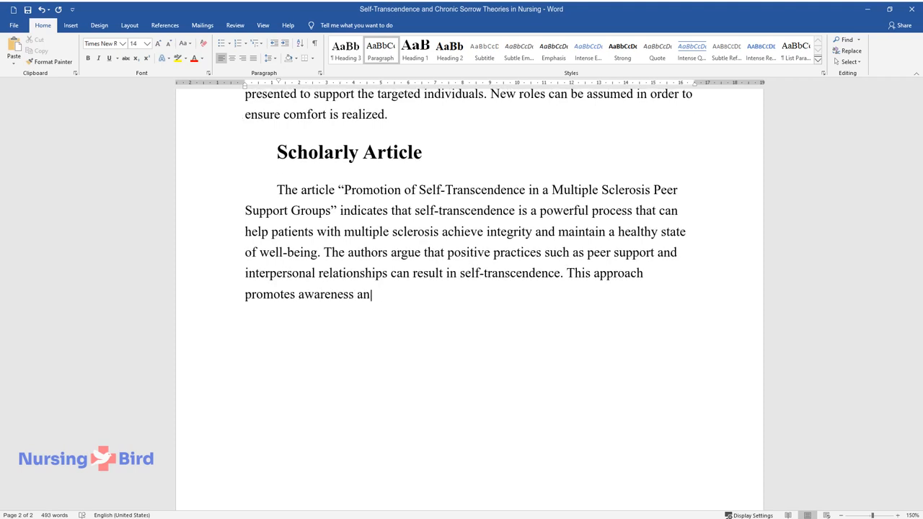
{"action": "type", "text": "d the ability to find new conceptions or meanings about life."}
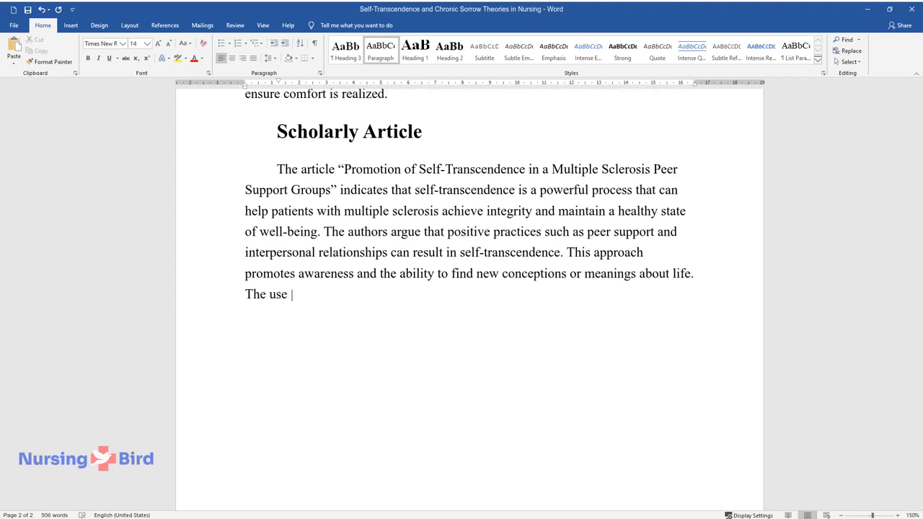
{"action": "type", "text": "of peer groups results in increased"}
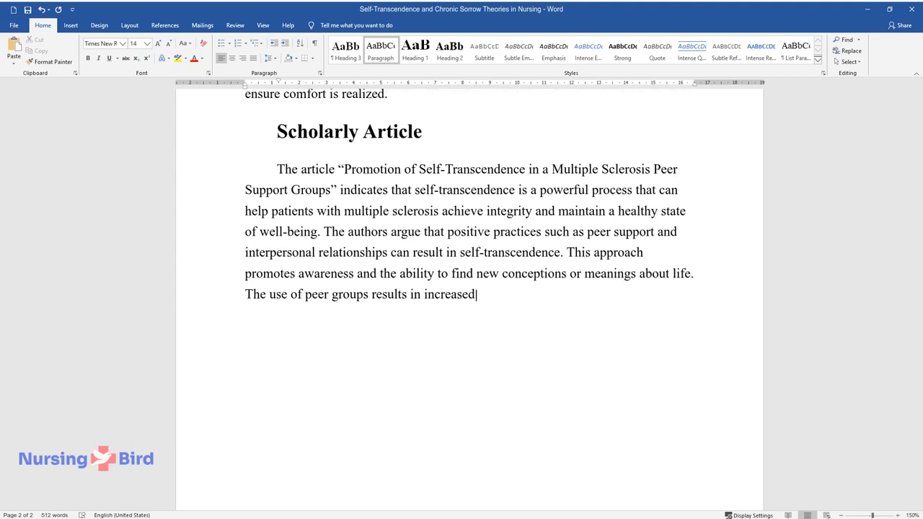
{"action": "type", "text": "self-awareness and understanding"}
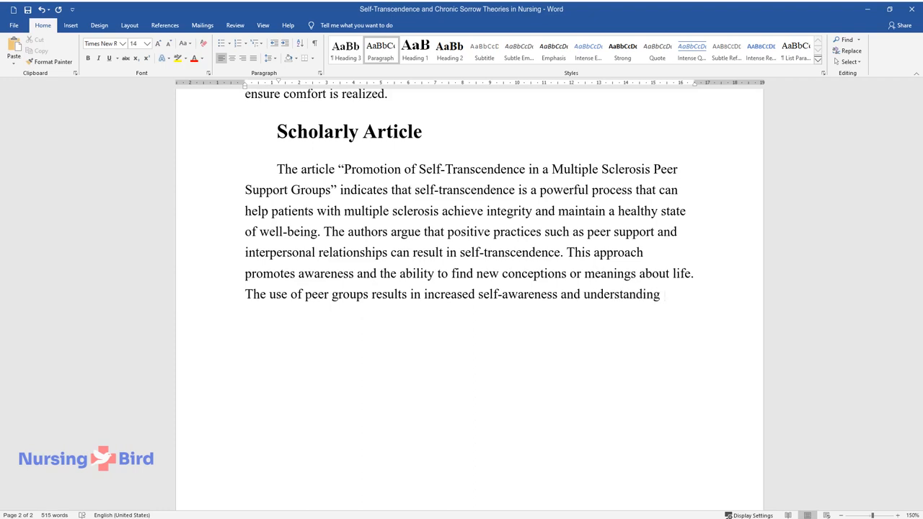
{"action": "type", "text": "of the surrounding environment. New"}
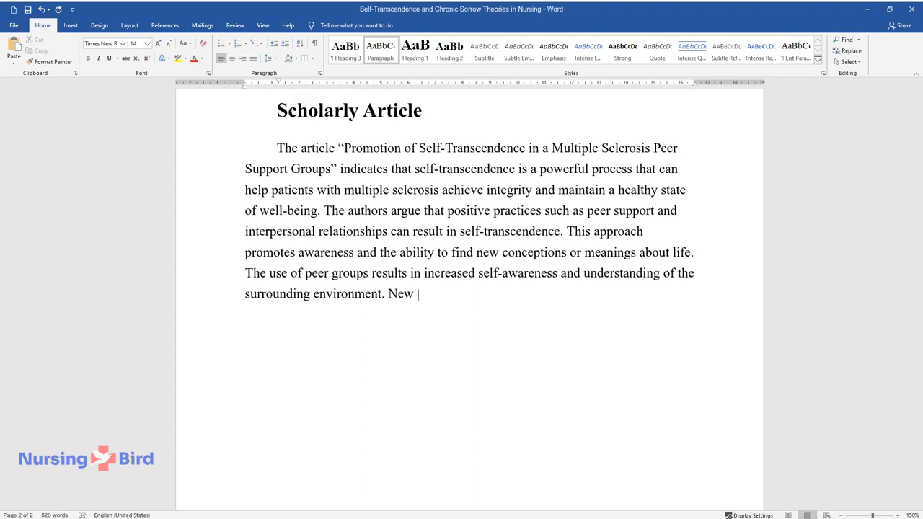
{"action": "type", "text": "behaviors such as sharing and acceptance of the"}
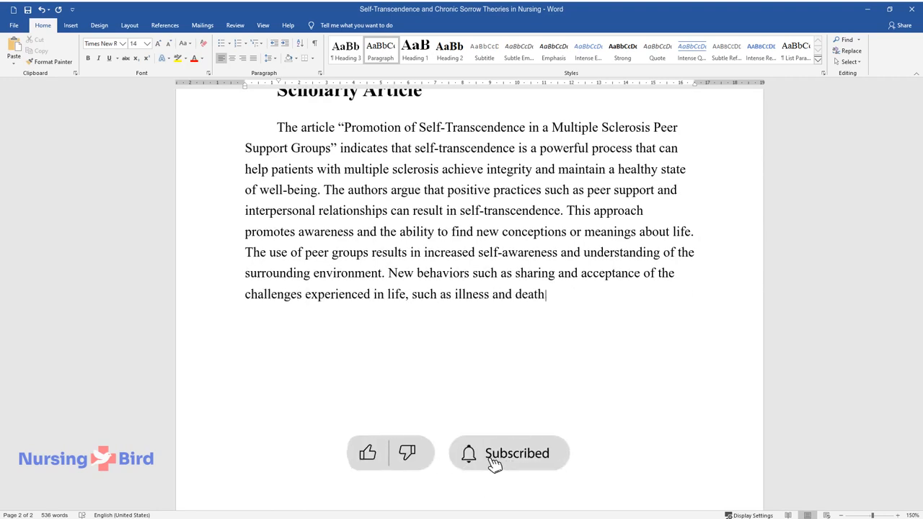
Step: Add that such behaviors emerge and Pamela Reed's Self-Transcendence can promote acceptance and awareness
{"action": "type", "text": ", emerge. That being the case, Pame"}
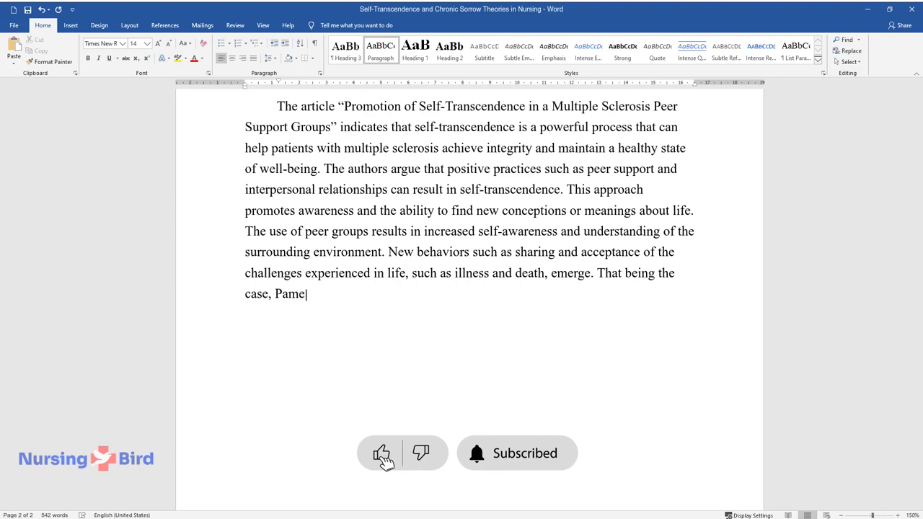
{"action": "type", "text": "la Reed's Self-Transcendence can be"}
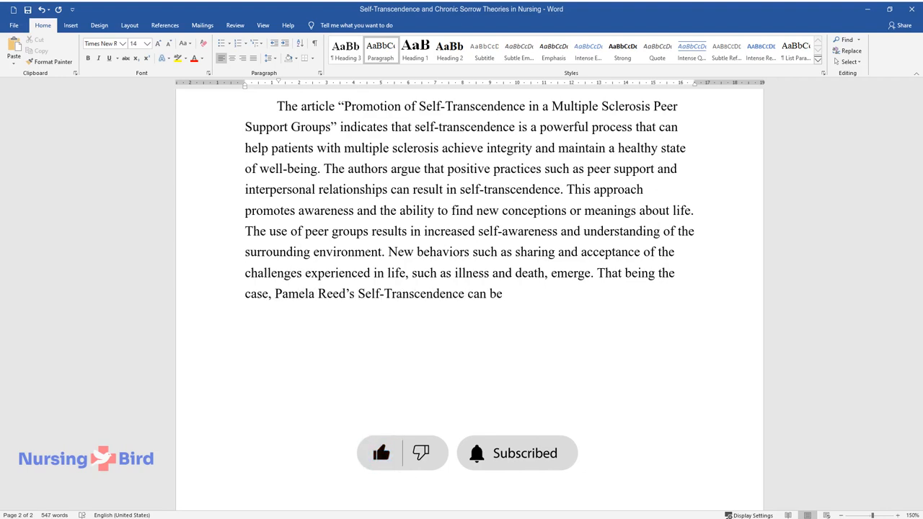
{"action": "type", "text": "used to promote acceptance and awar"}
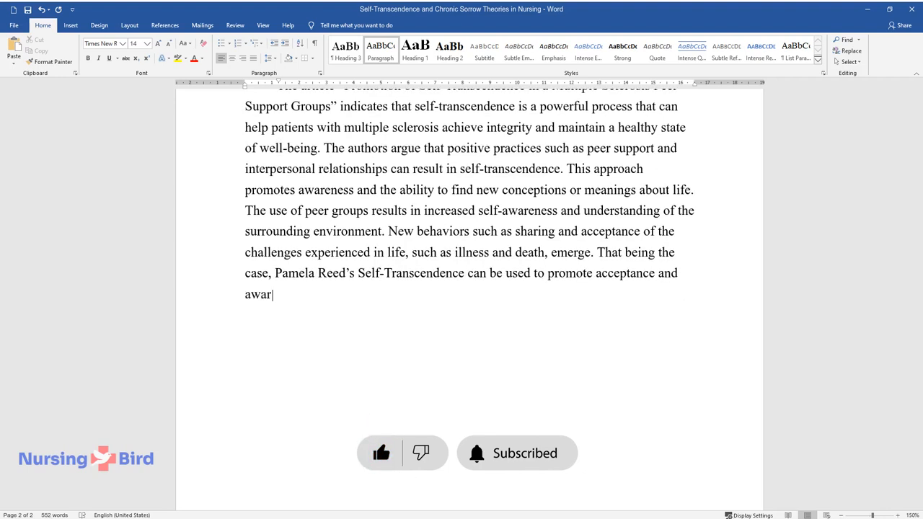